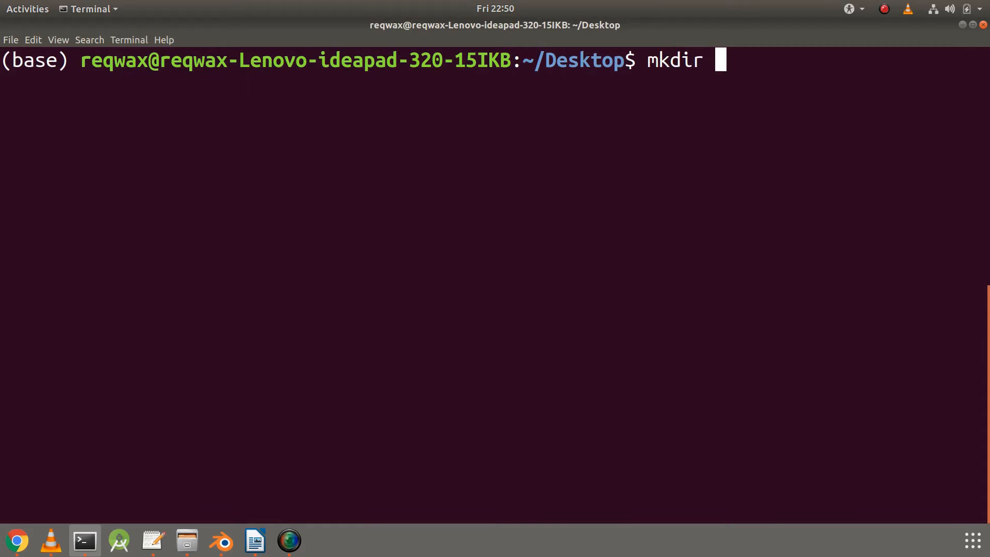
Step: Create and enter the MPI_in_Java folder, then start Mpitutorial.java in gedit from the terminal
type("MPI_in_Java")
type("cd MPI_in")
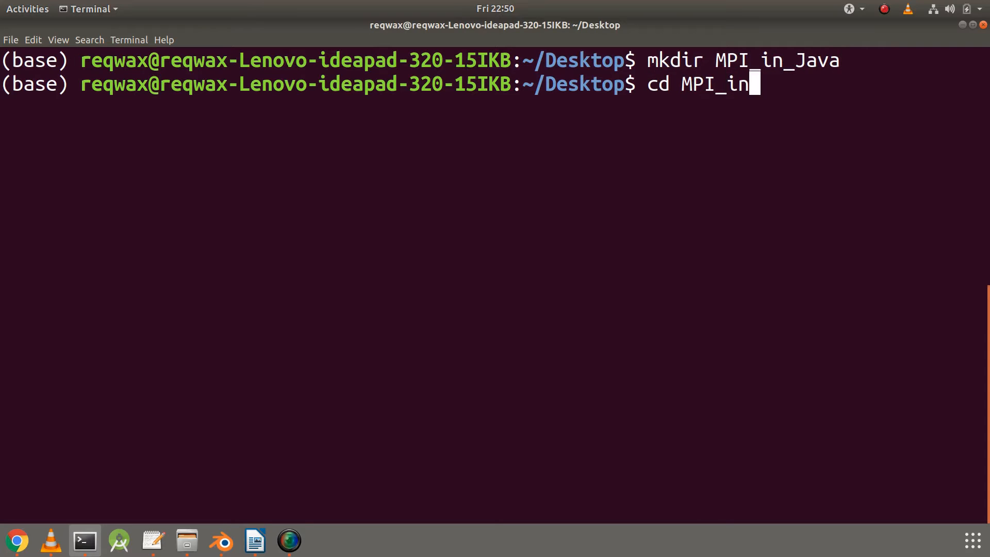
type("gedit mpitut")
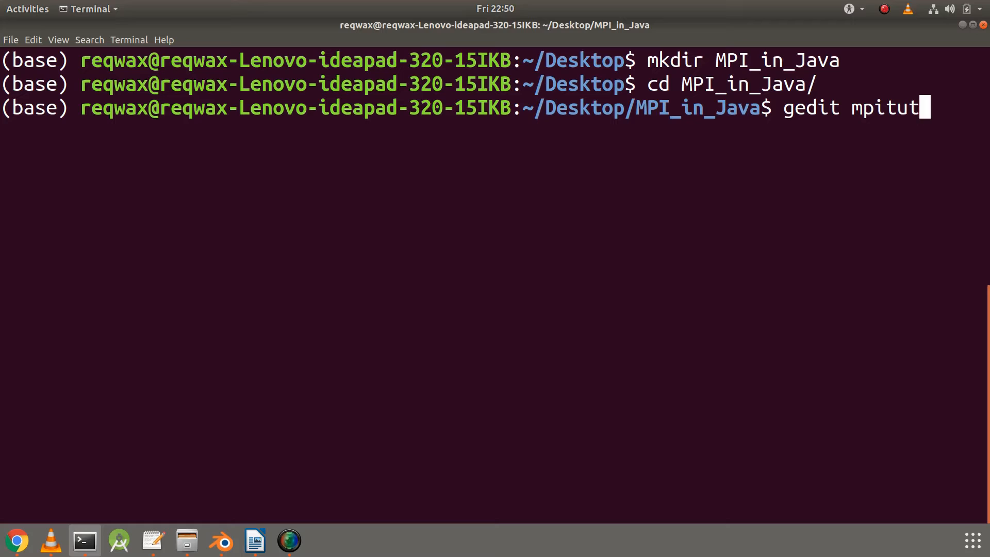
type("orial")
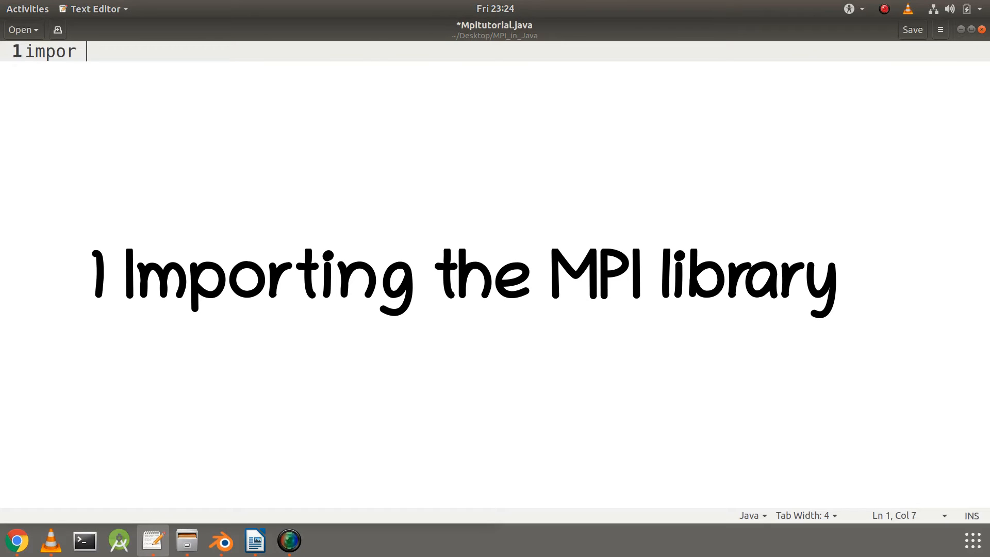
Step: Write the import mpi.MPI; line followed by blank lines
type("t mpi")
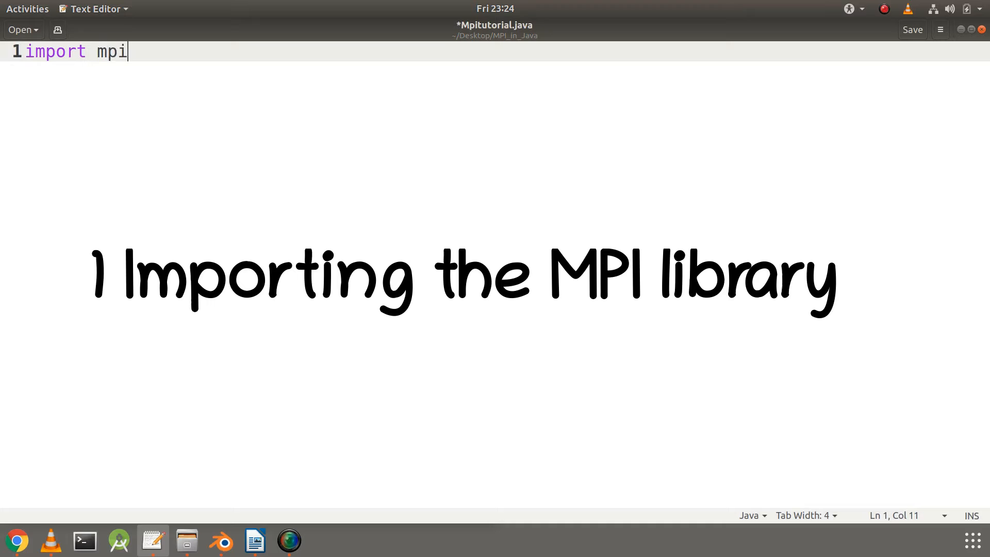
type(".MPI")
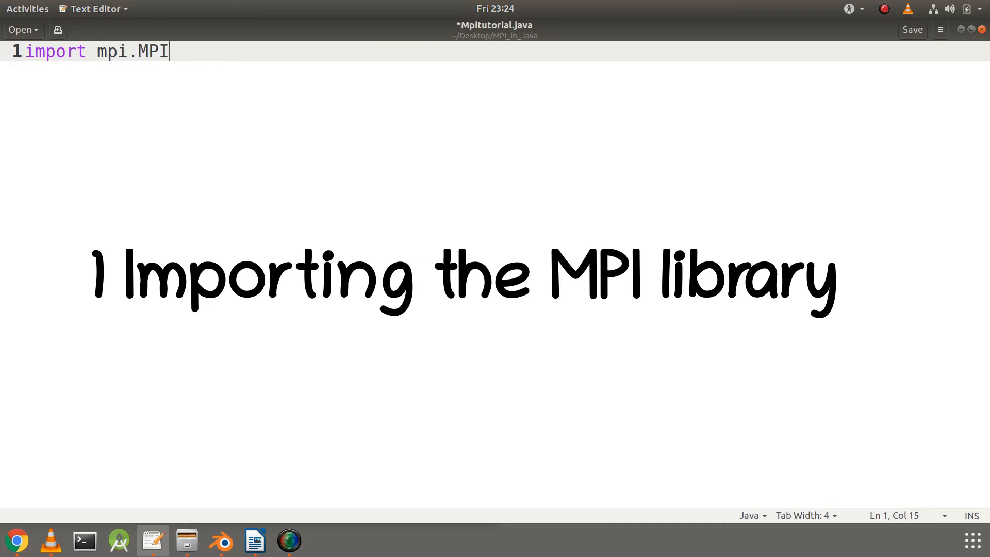
type(";")
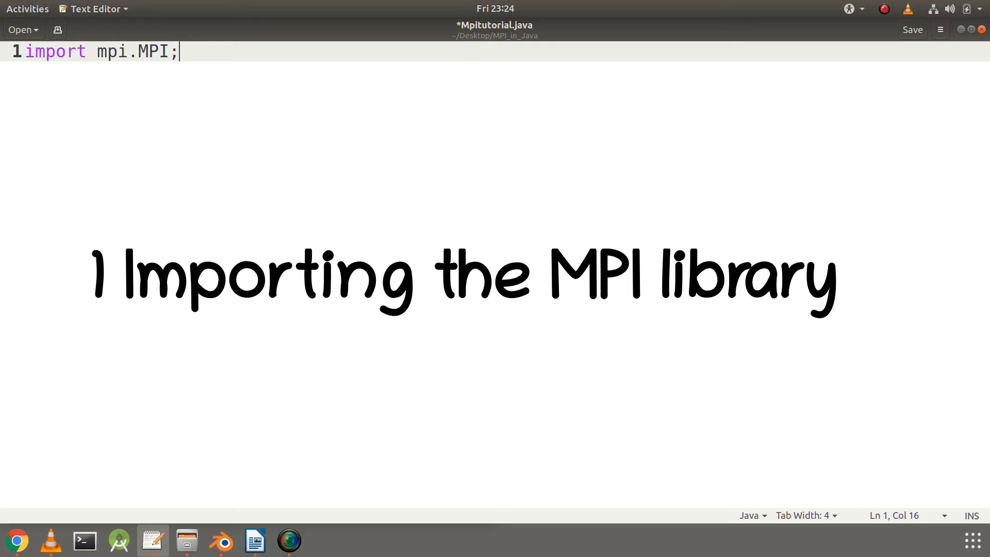
key("Enter")
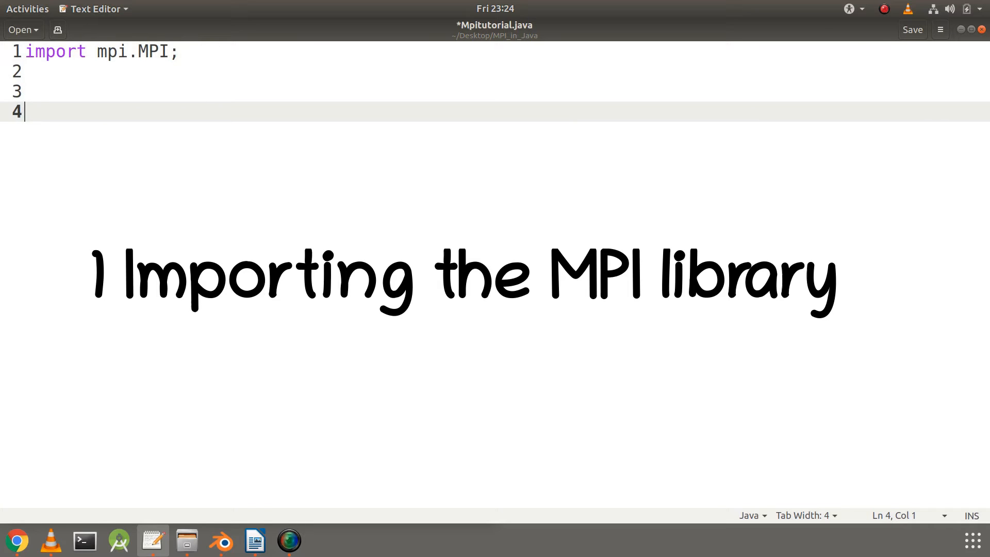
Step: Declare public class Mpitutorial with an empty public static void main(String args[]) method
type("public cl")
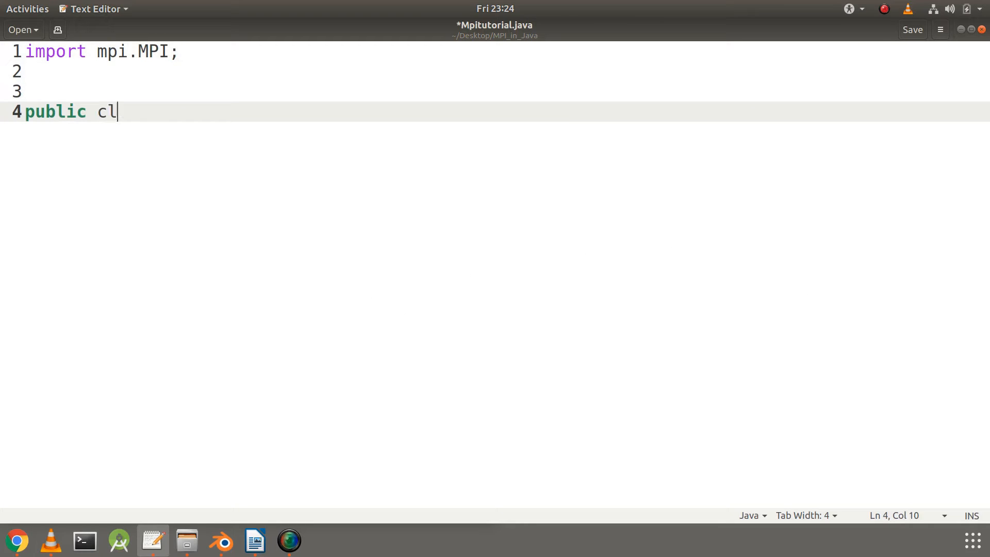
type("ass")
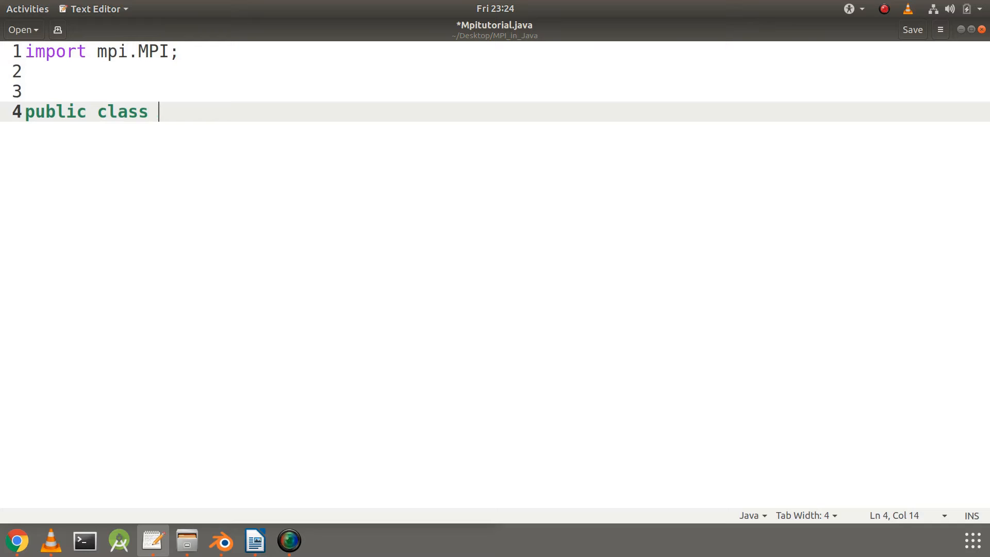
type("Mpi")
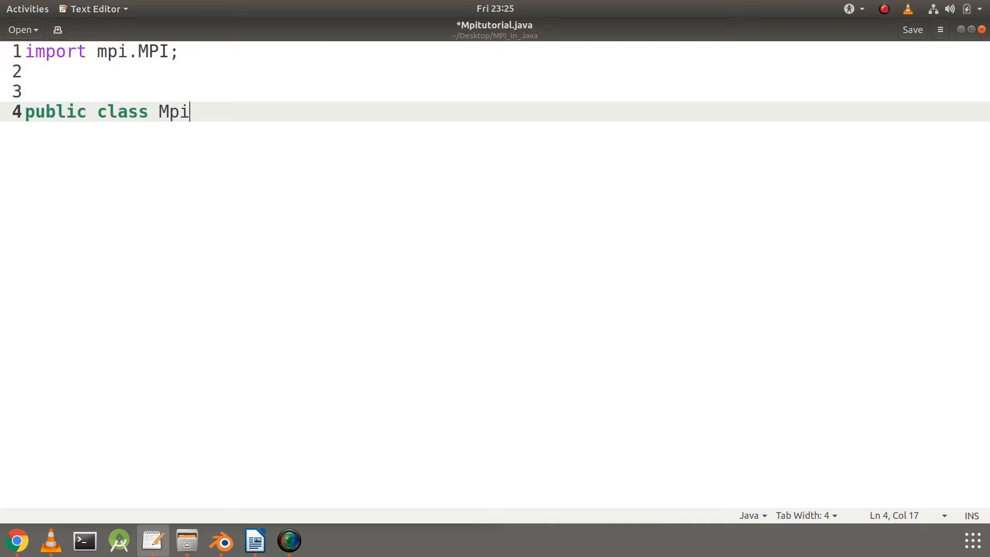
type("tutorial {}")
type("public")
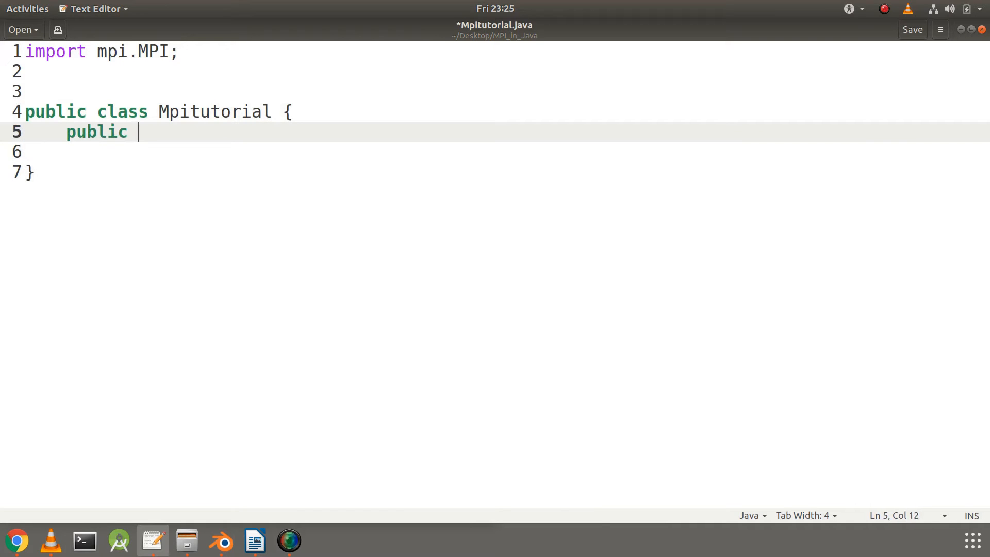
type("static void mai")
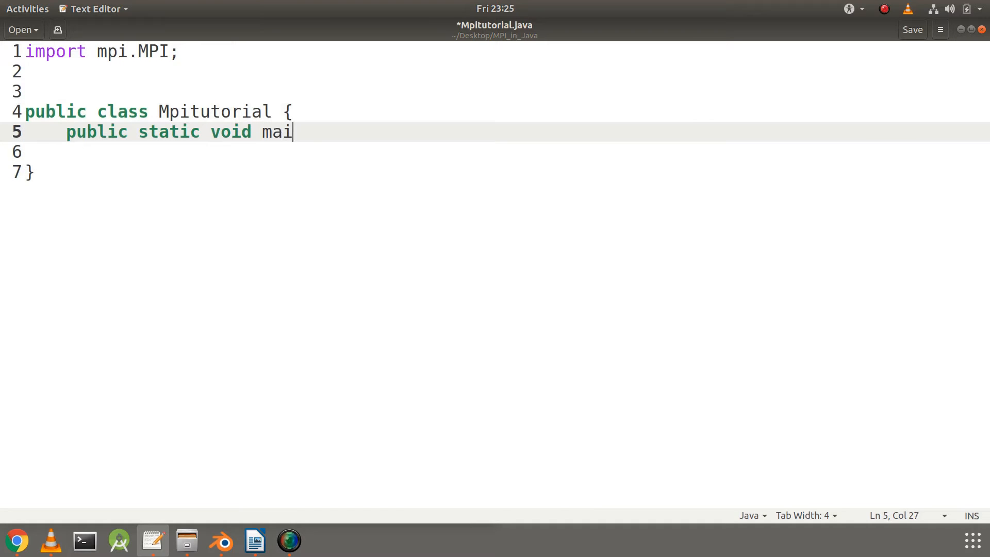
type("n(String a)")
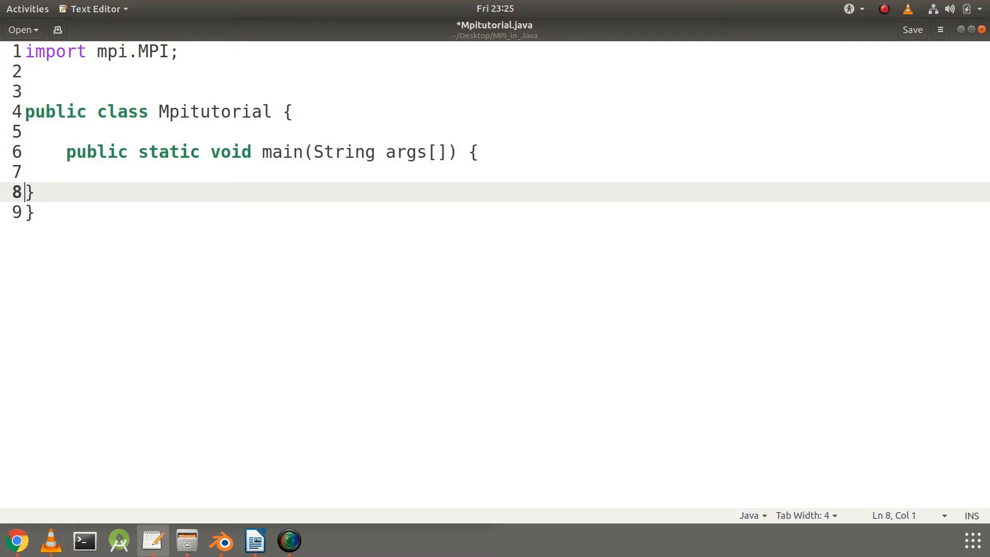
key("Return")
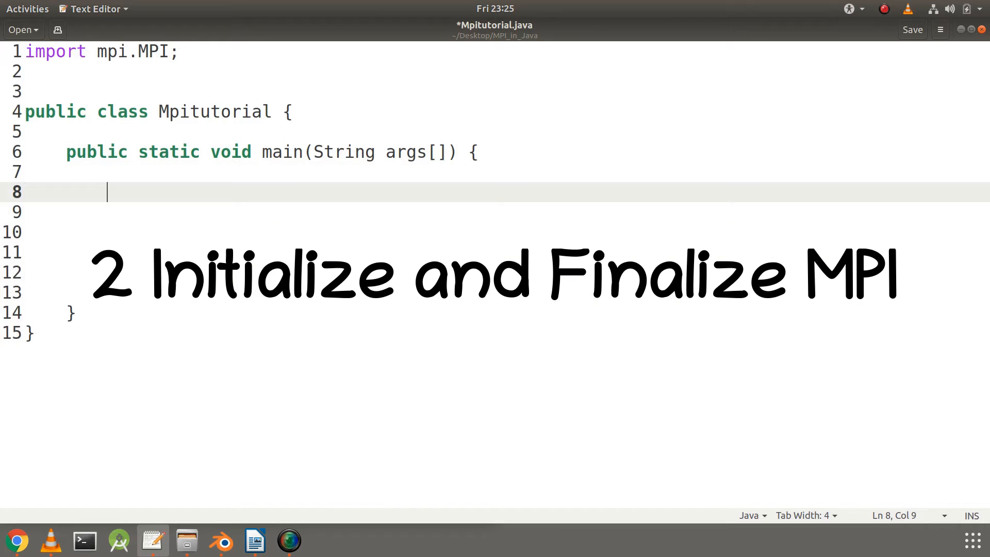
Step: Add an //Initialize and finalize comment with MPI.Init(args); and MPI.Finalize(); inside main
type("//In")
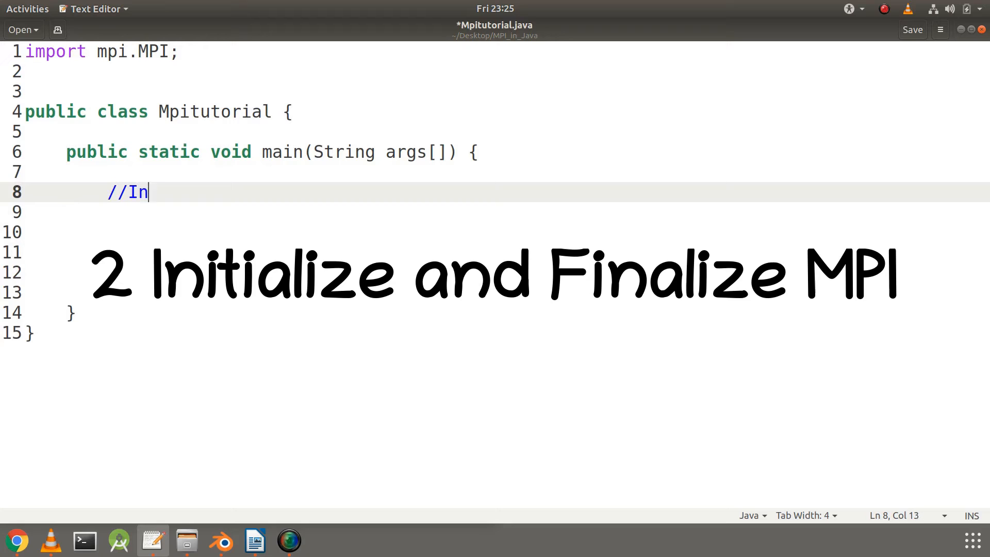
type("tiali")
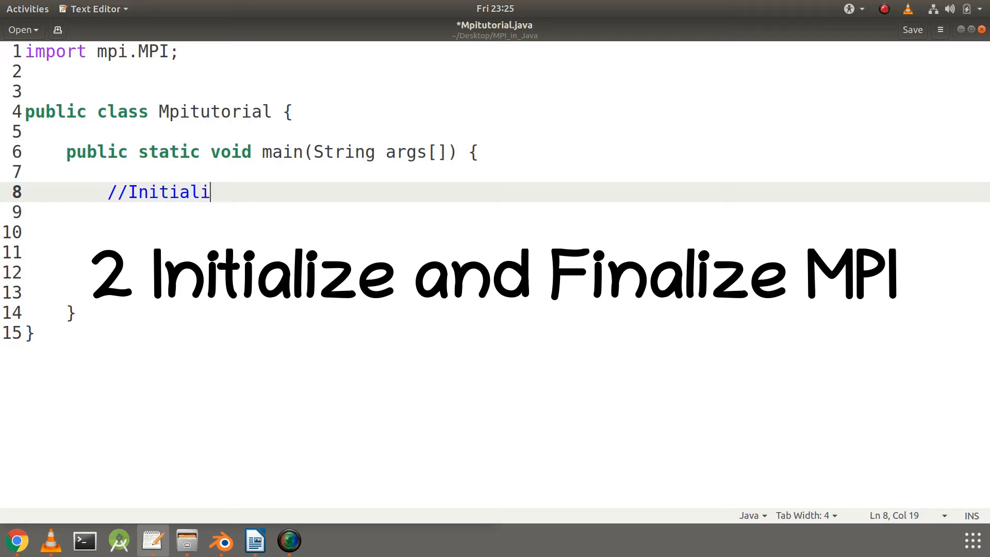
type("ze and finalize")
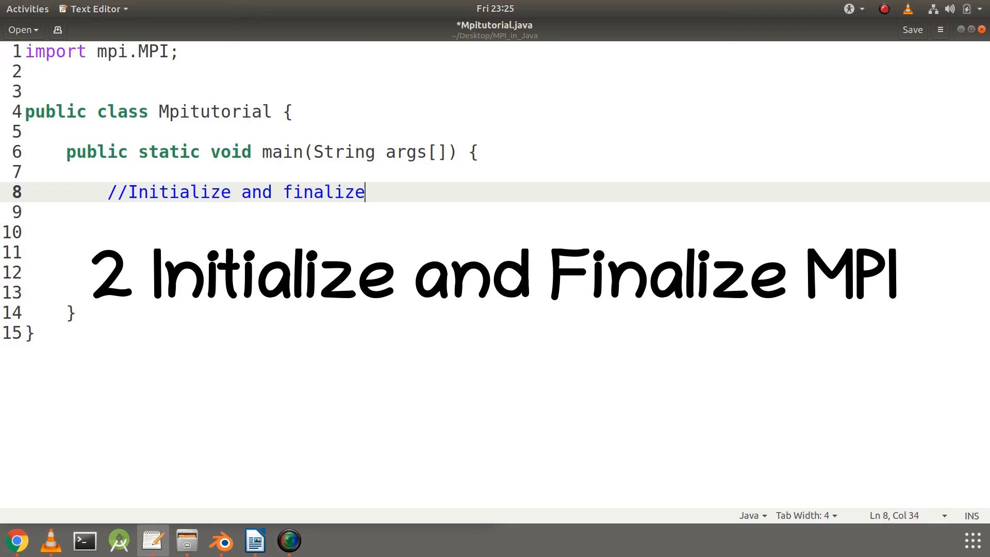
type("MPI.iN")
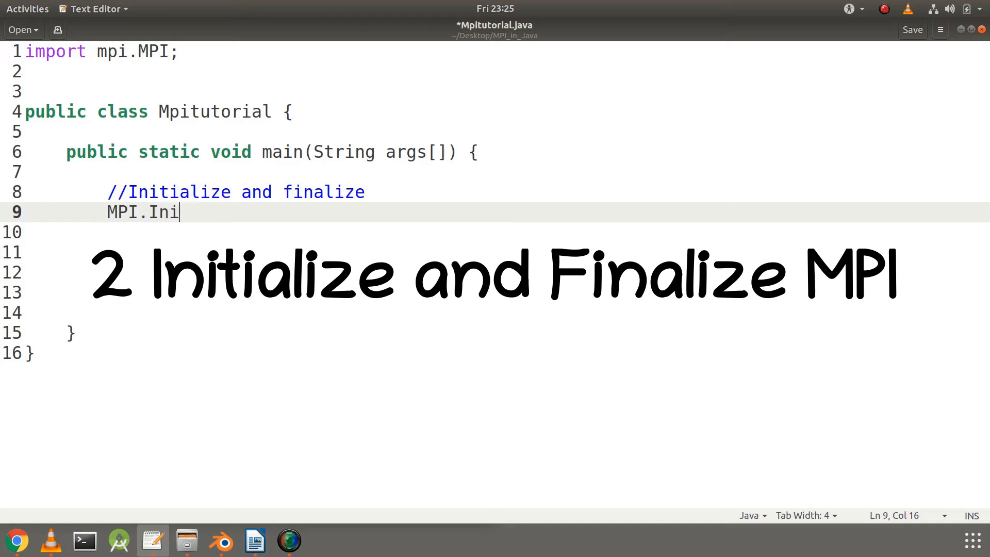
type("t(args);")
left_click(507, 313)
type("M")
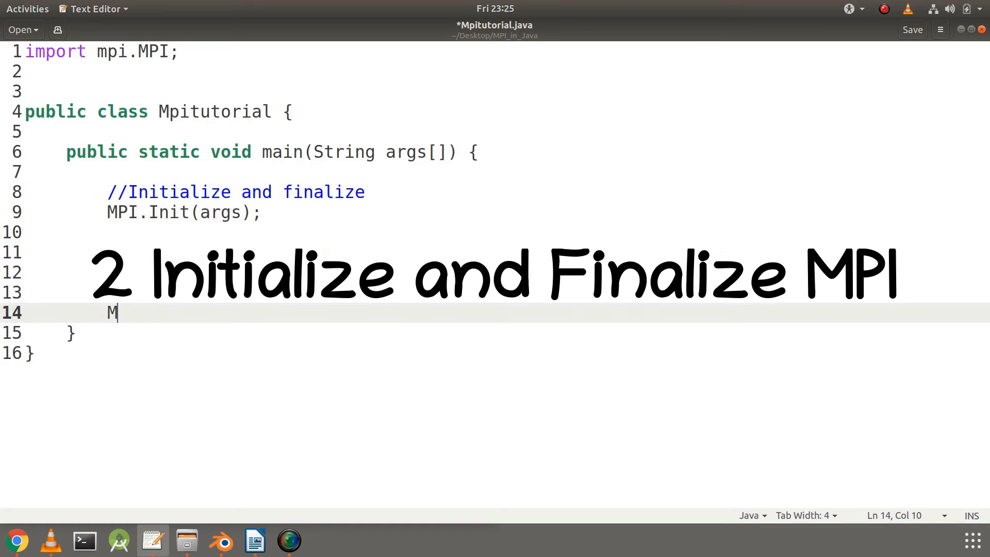
type("PI.Fin")
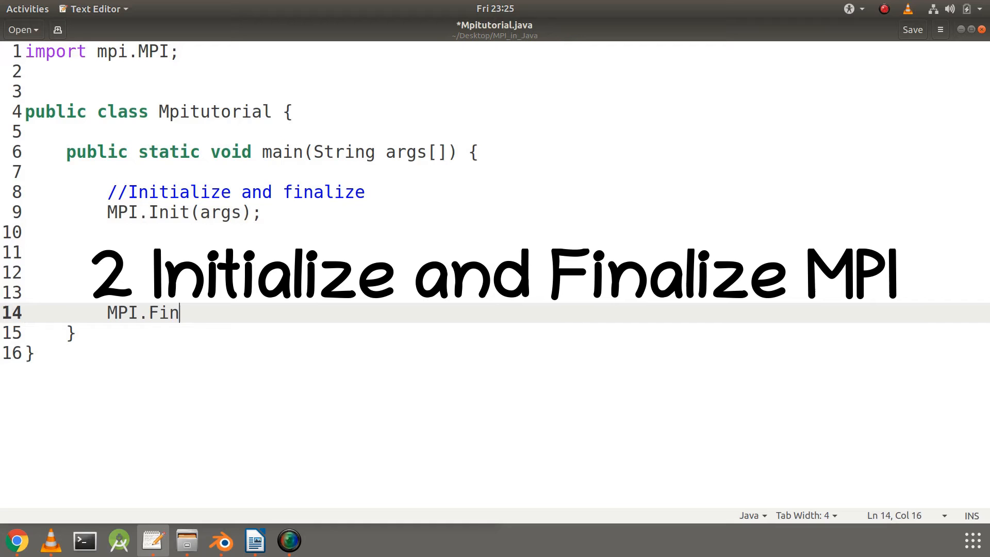
type("alize();")
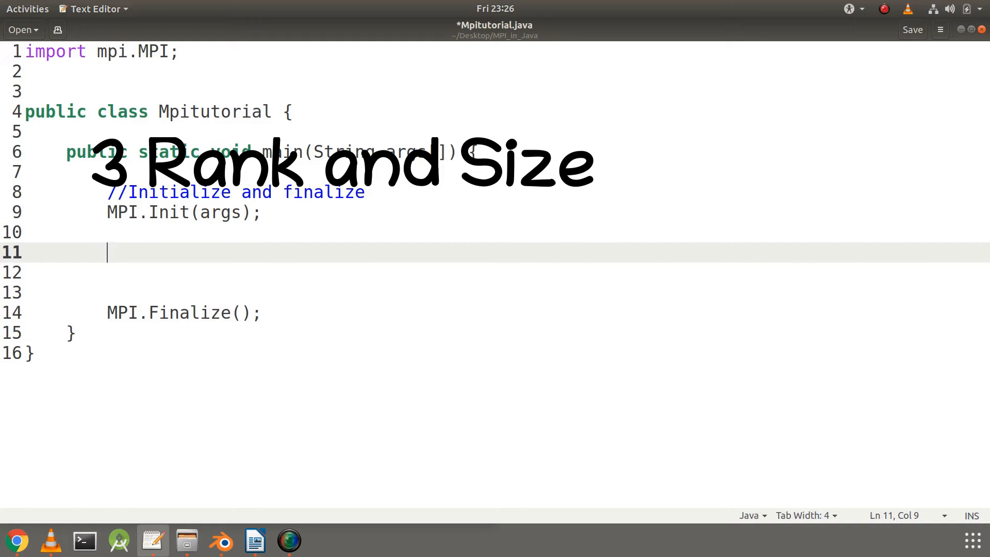
Step: Write a //Rank and Size comment and int size = MPI.COMM_WORLD.Size();
type("//Rank and Size")
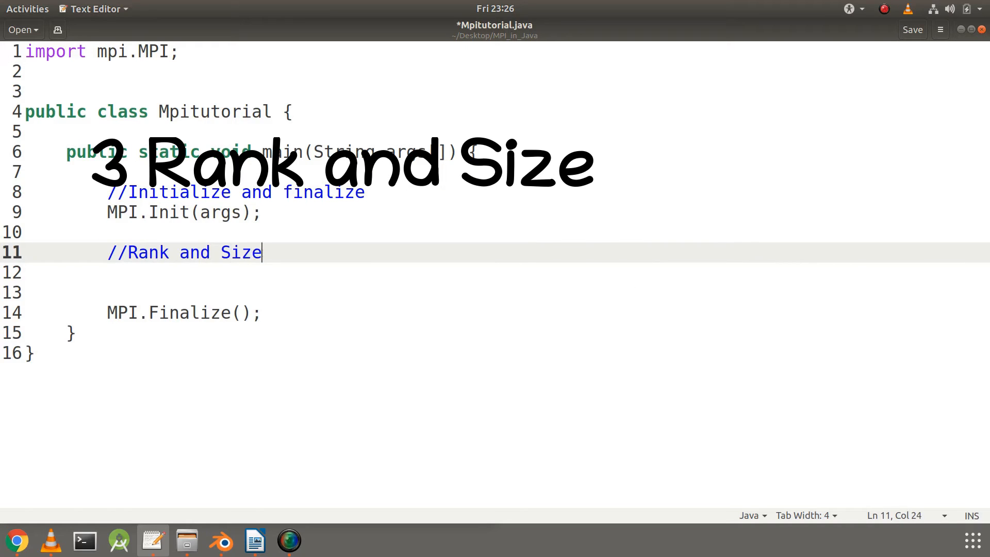
type("int")
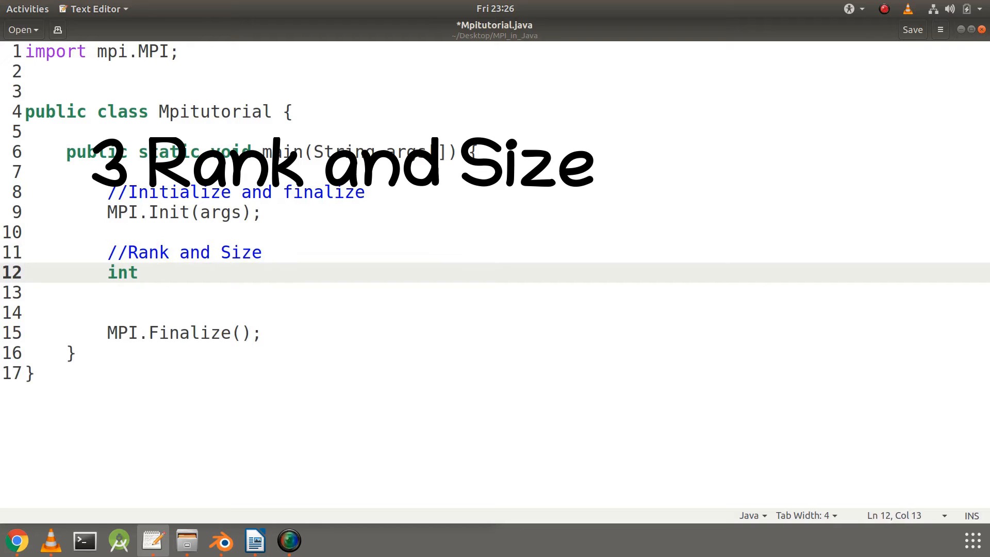
type("size = MPI")
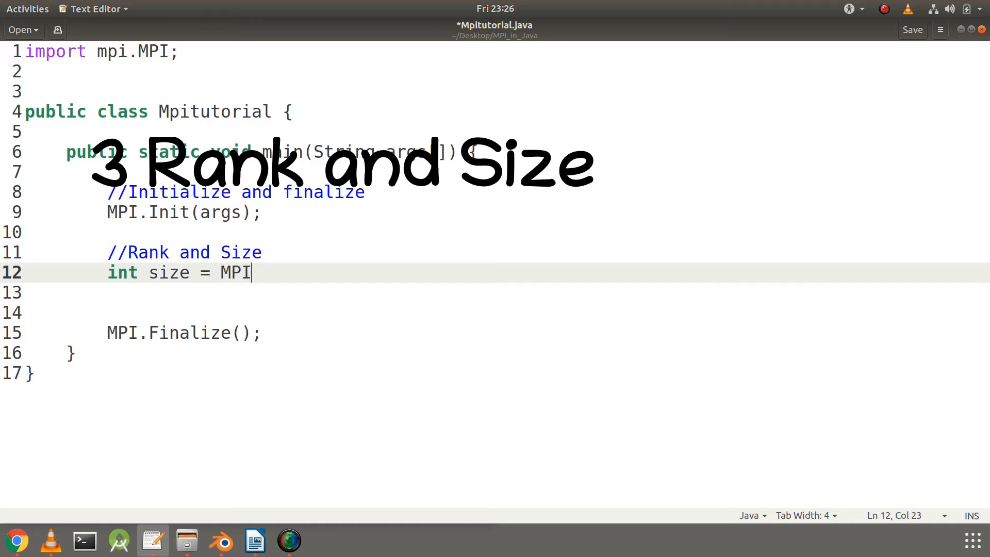
type(".COMM_WORLD.")
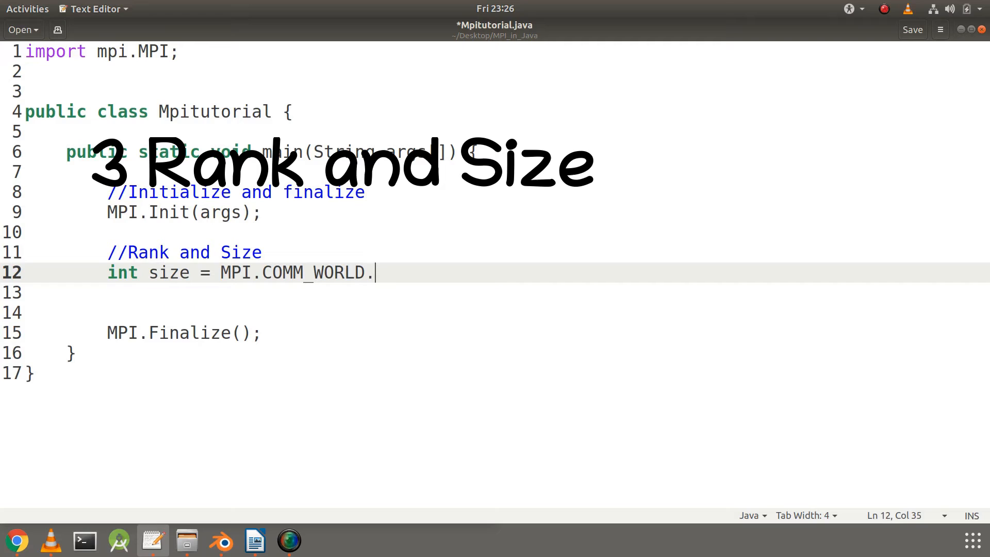
type("Size();")
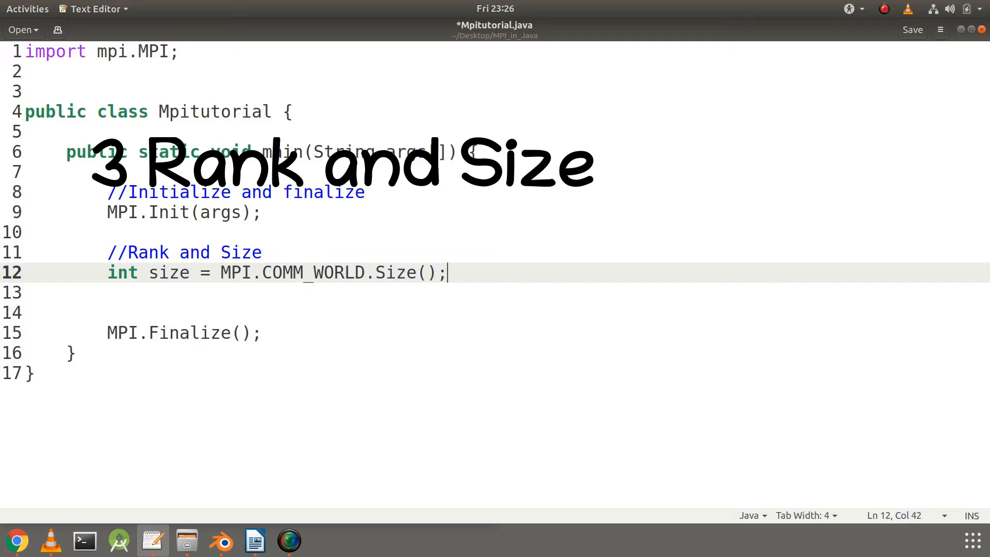
Step: Duplicate the size line below and turn it into the rank declaration from MPI.COMM_WORLD
double_click(312, 273)
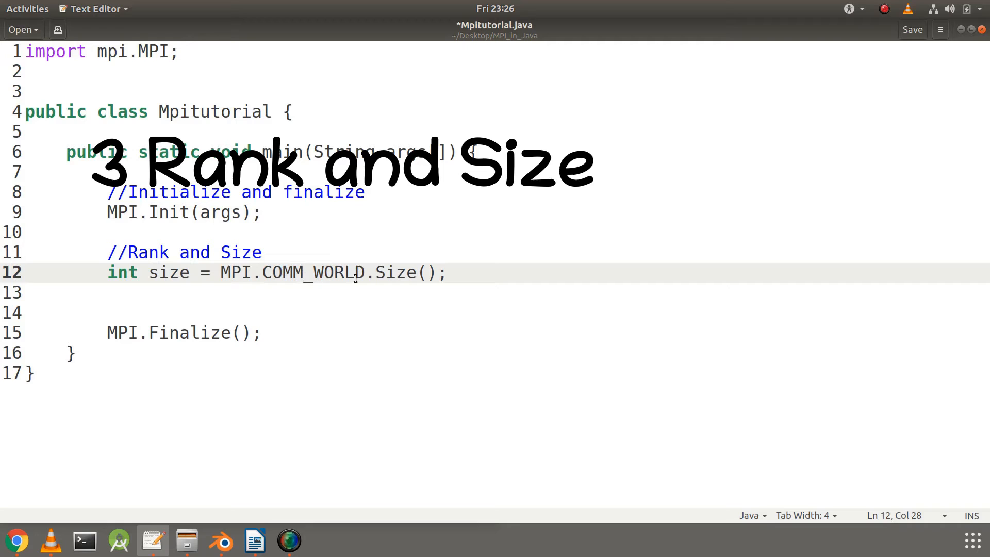
left_click(449, 273)
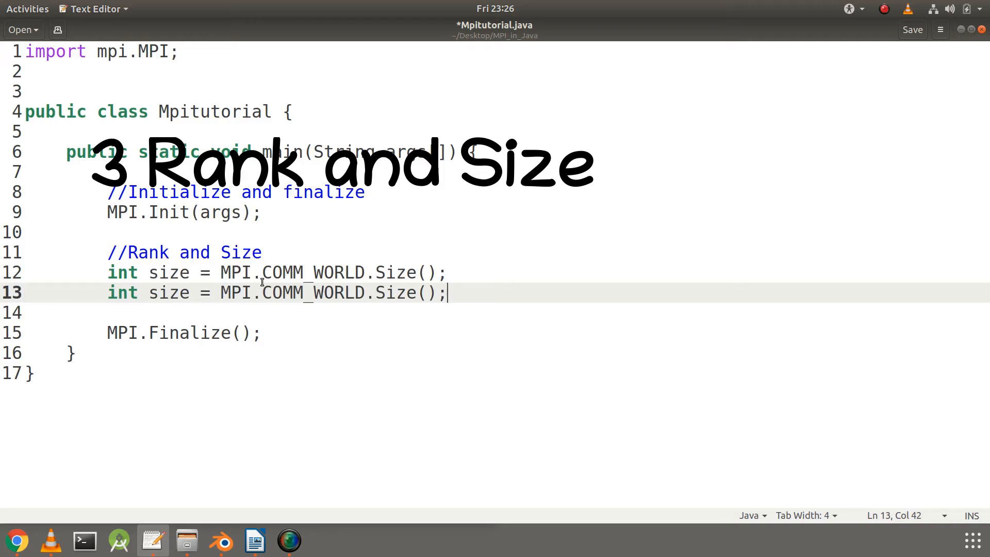
type("rank")
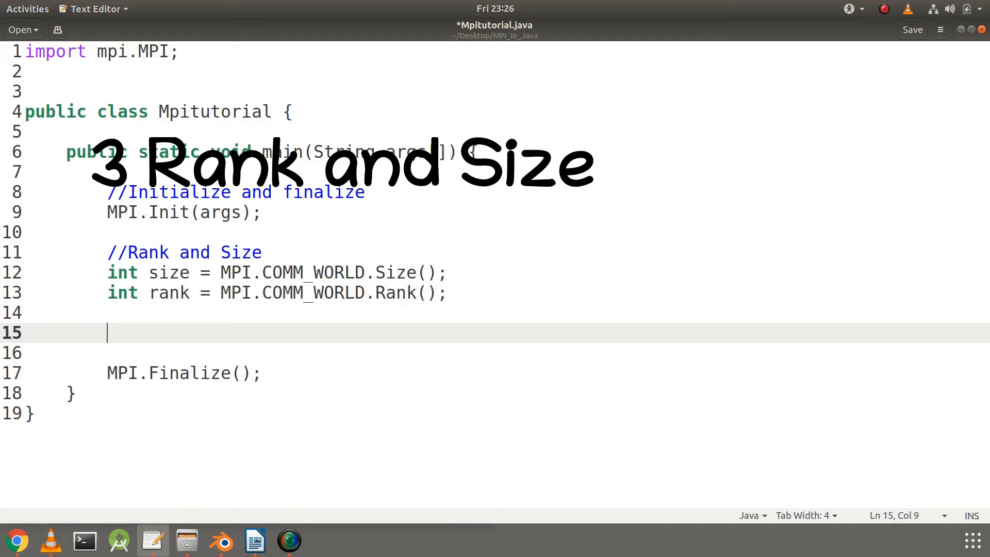
Step: Print "Size of Communicator: " + size with System.out.println
type("System.out.")
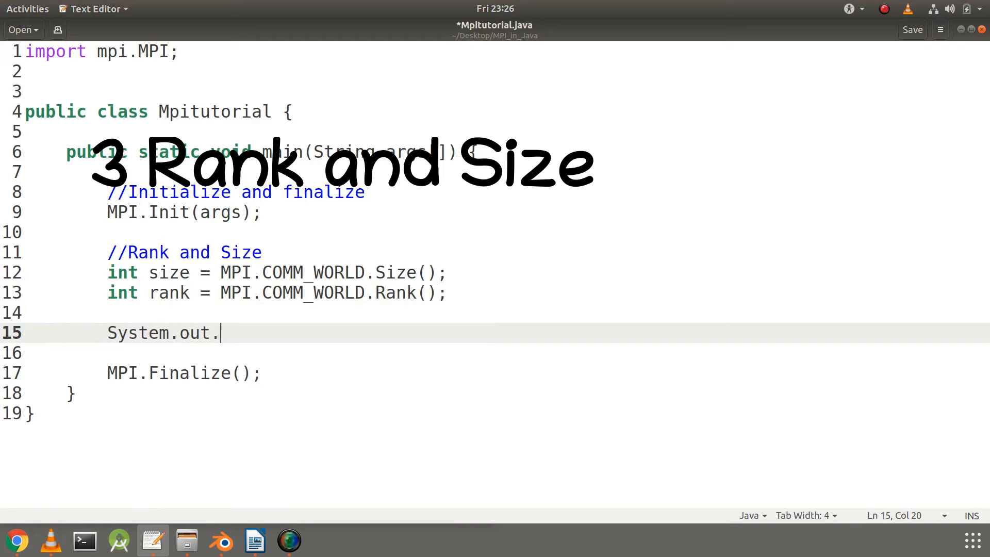
type("println();")
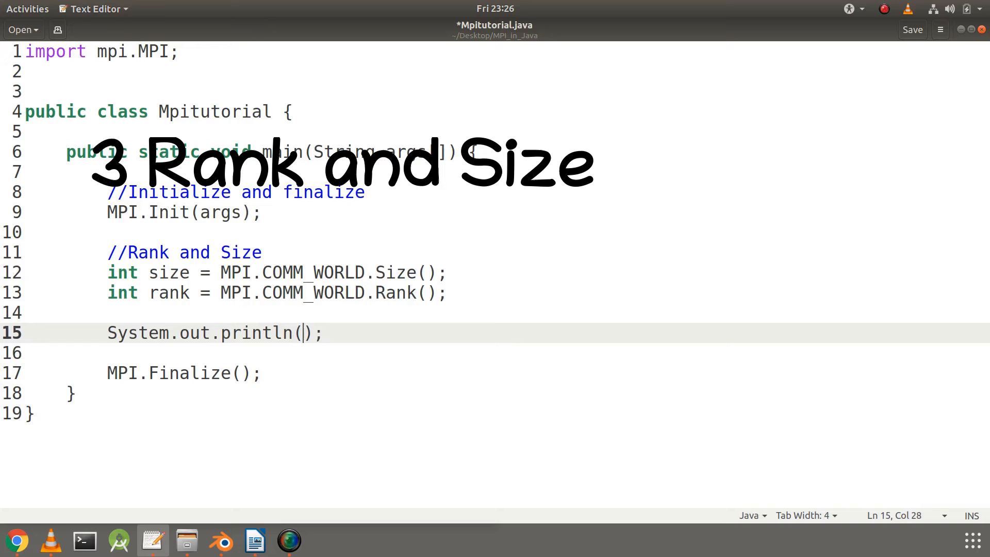
type("\"Size of \"")
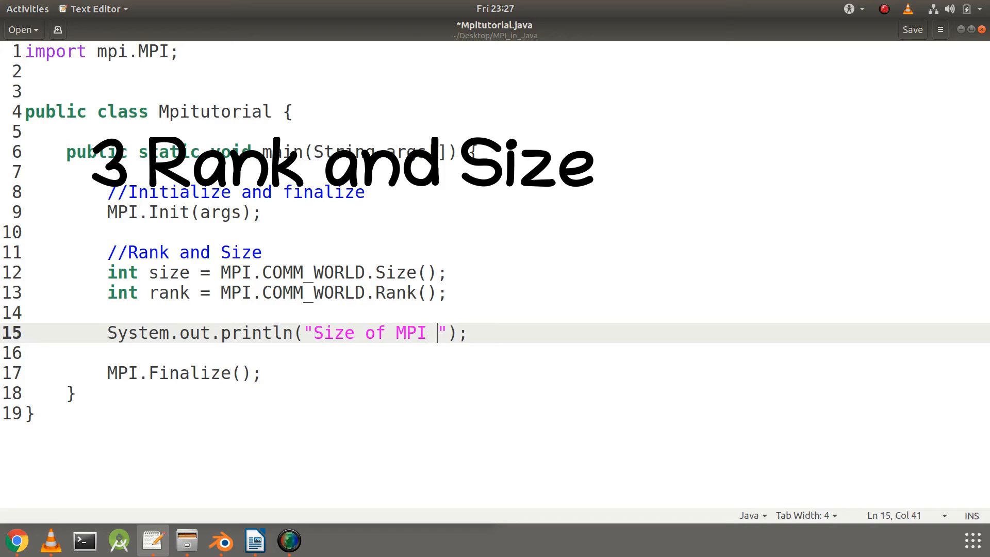
type(": +")
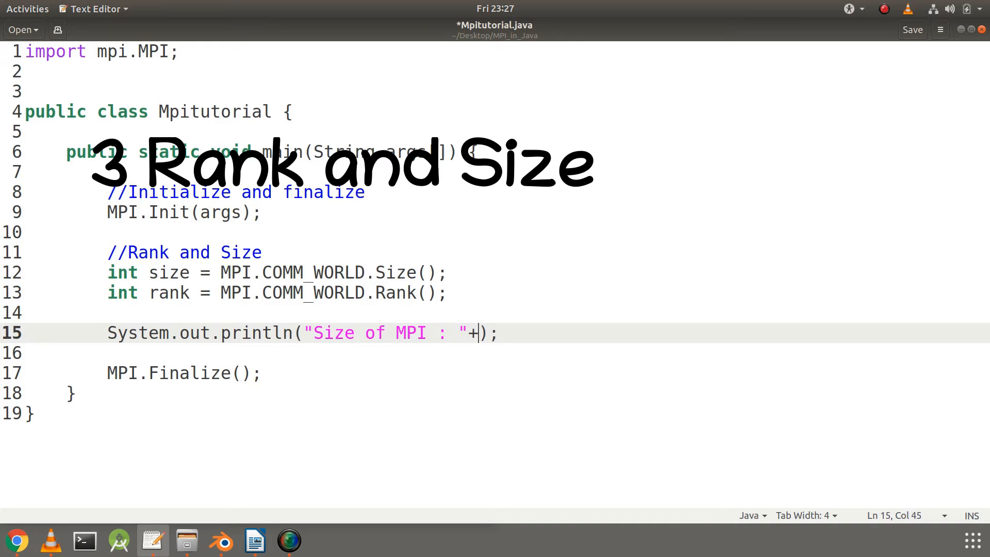
type("size")
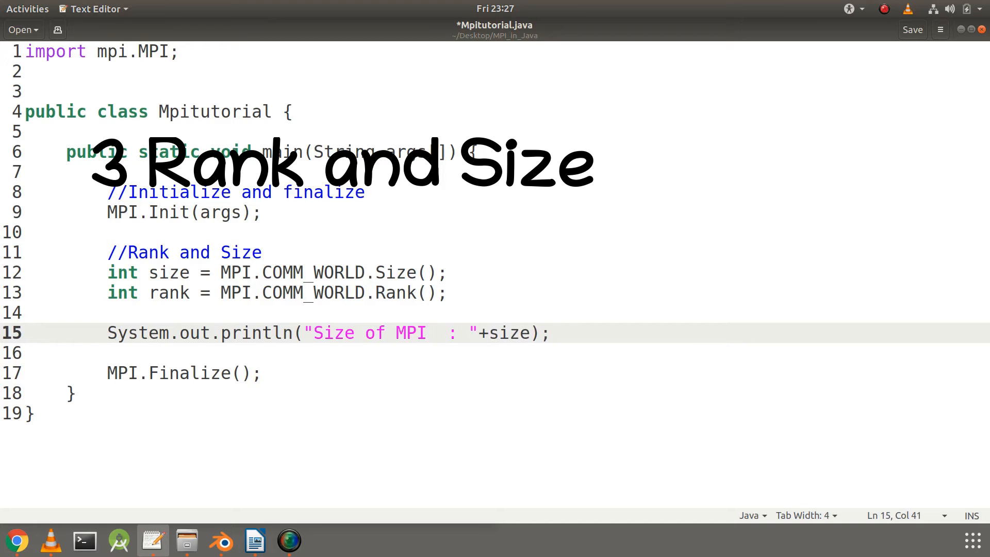
type("Commu")
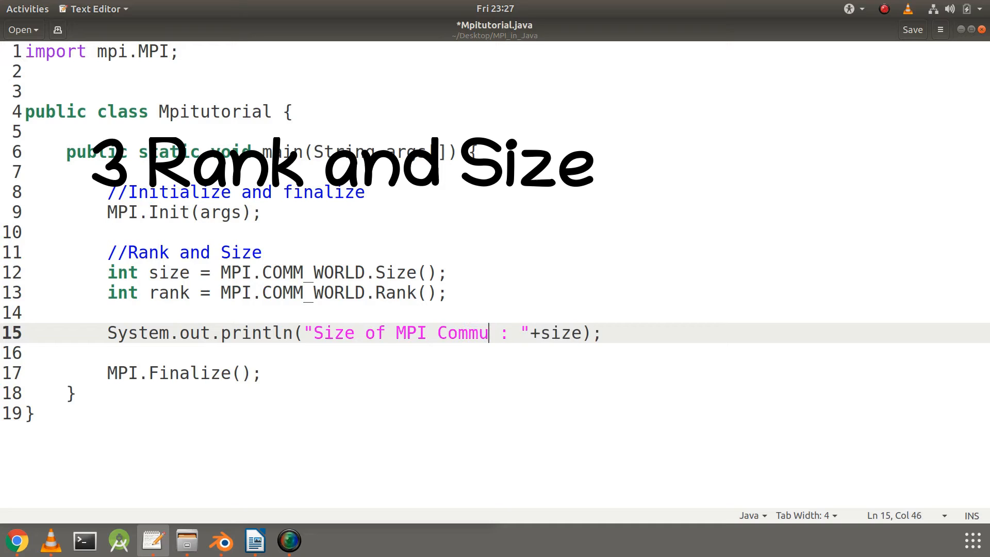
type("nicator")
type("S")
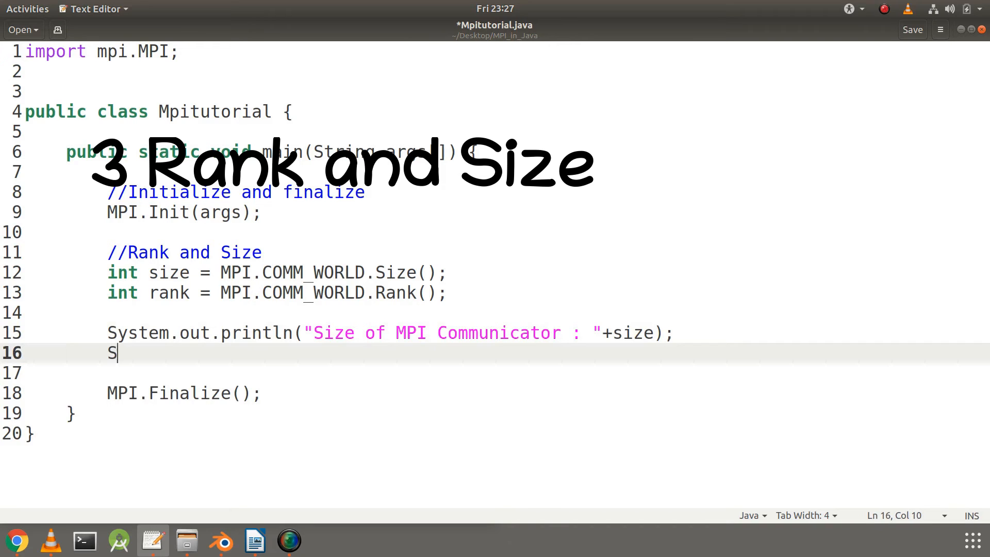
Step: Print this process's rank with a second println, save, and begin an int declaration
type("yste")
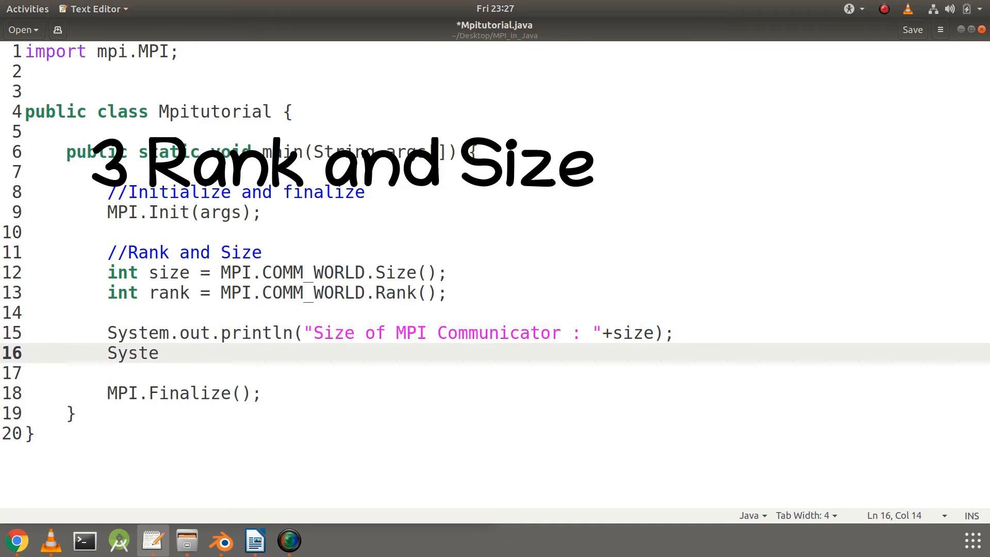
type("m.out.println()")
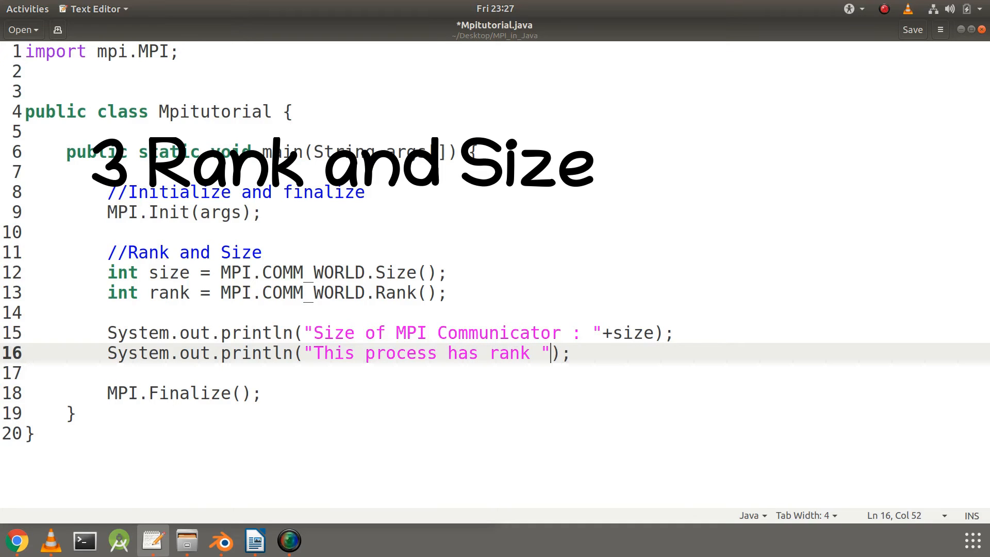
type("+rank")
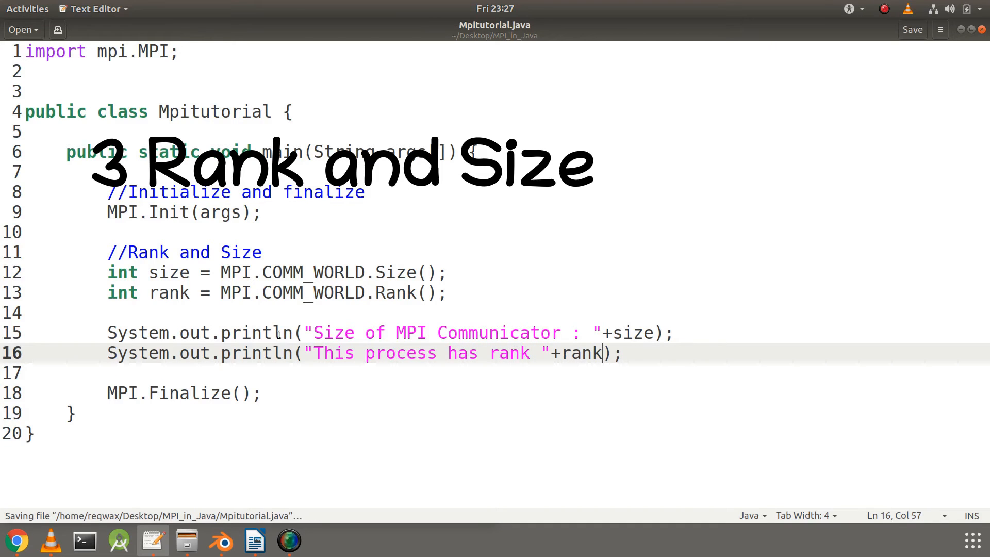
type("int root = 0;")
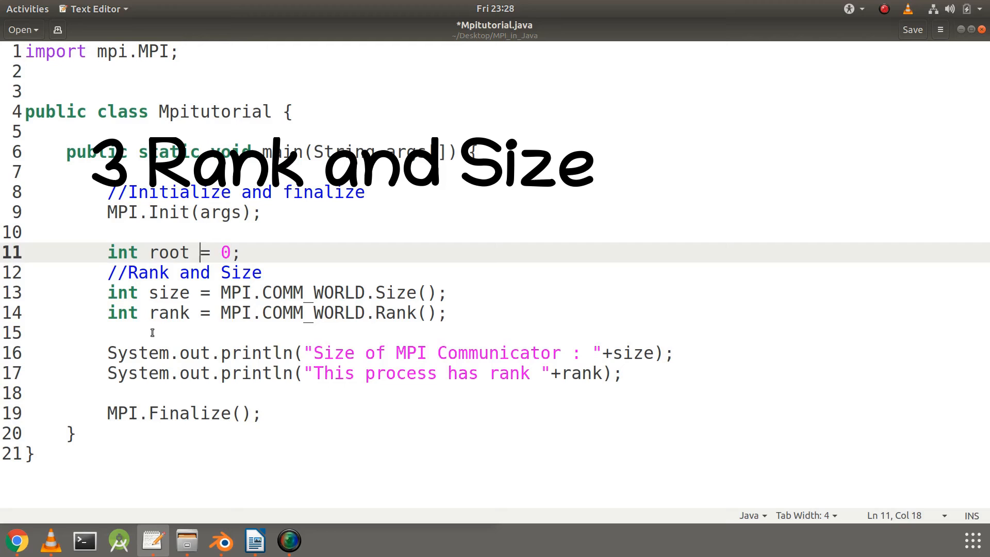
Step: Set int root = 0 and wrap the size println in if(rank == root) { }
type("o")
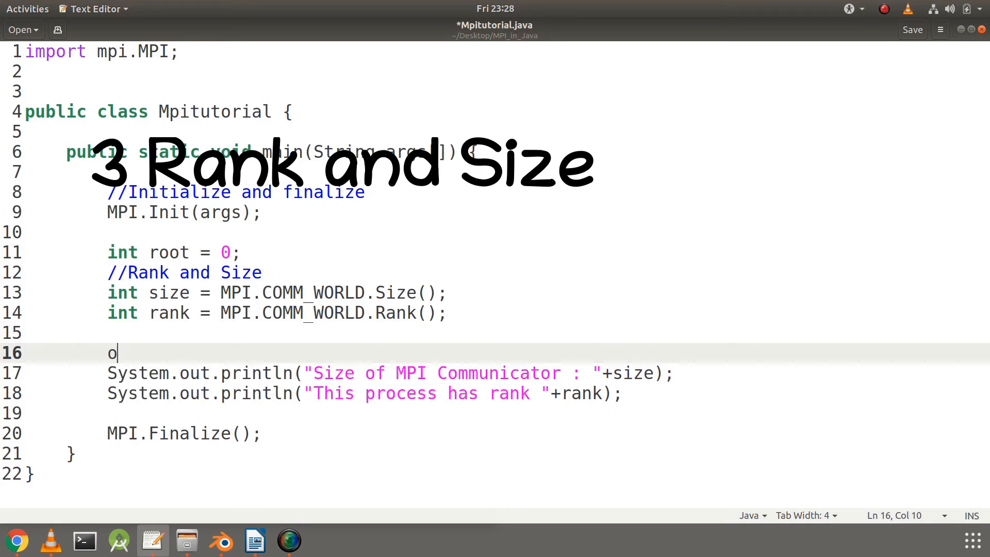
type("f(ra)")
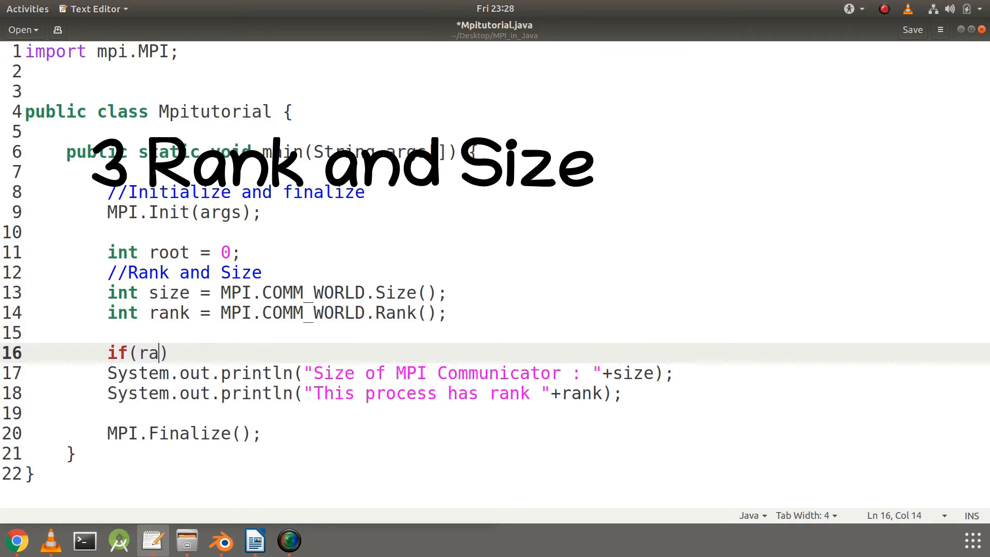
type("nk == root")
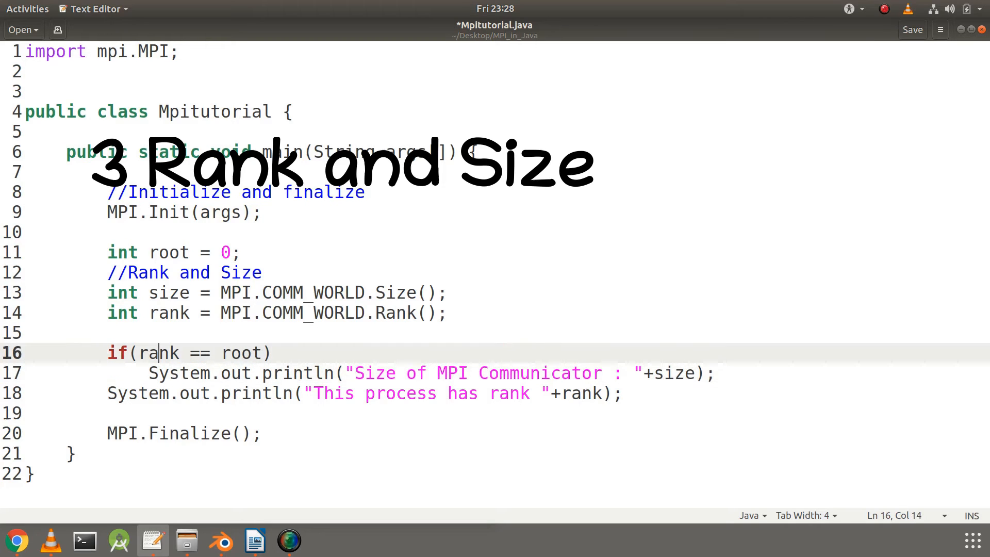
type("{")
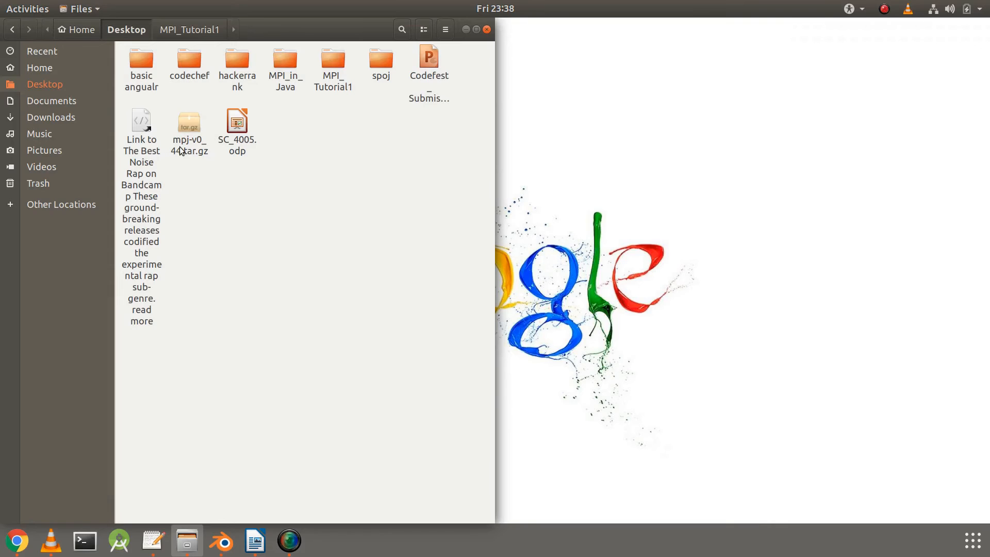
Step: Extract mpj-v0_44.tar.gz onto the Desktop and browse into its bin folder
right_click(187, 124)
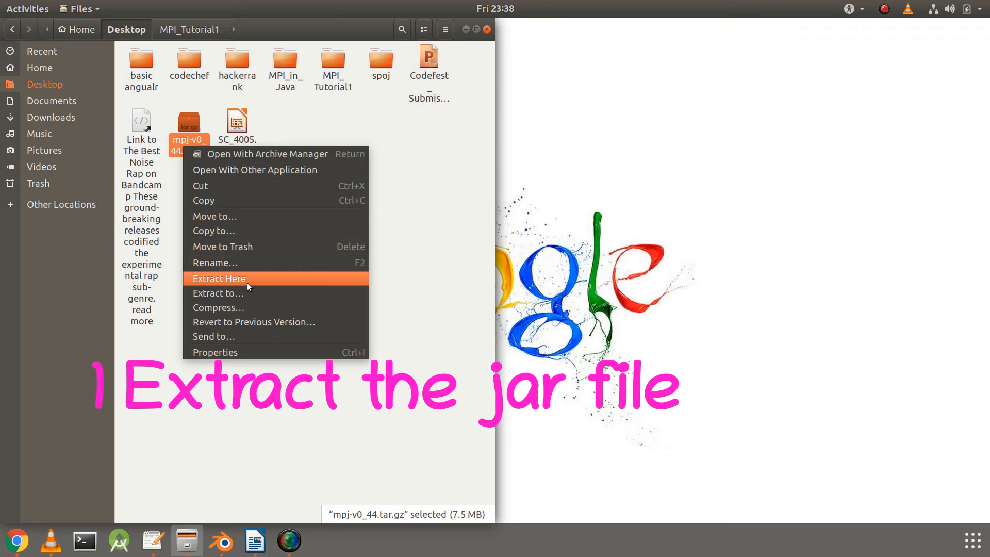
left_click(219, 278)
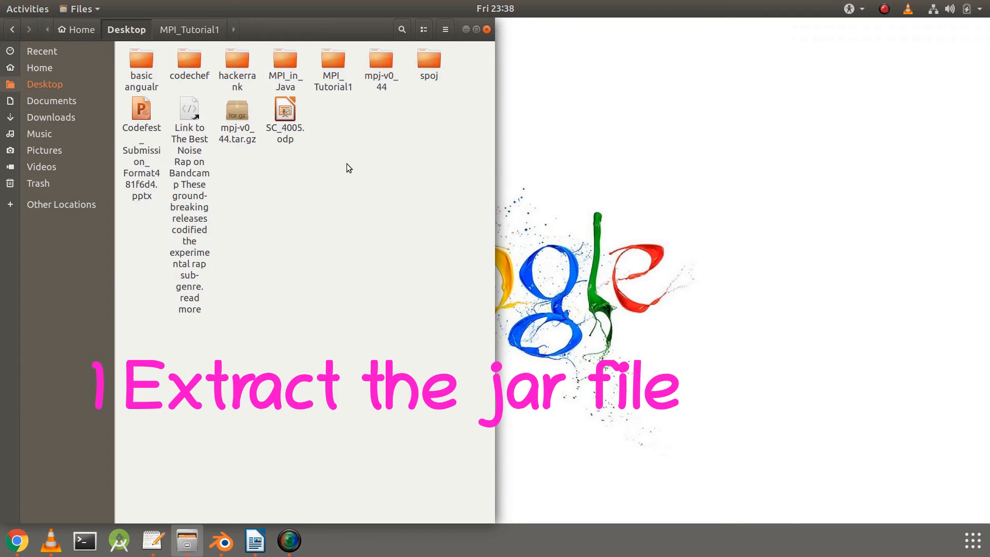
double_click(382, 63)
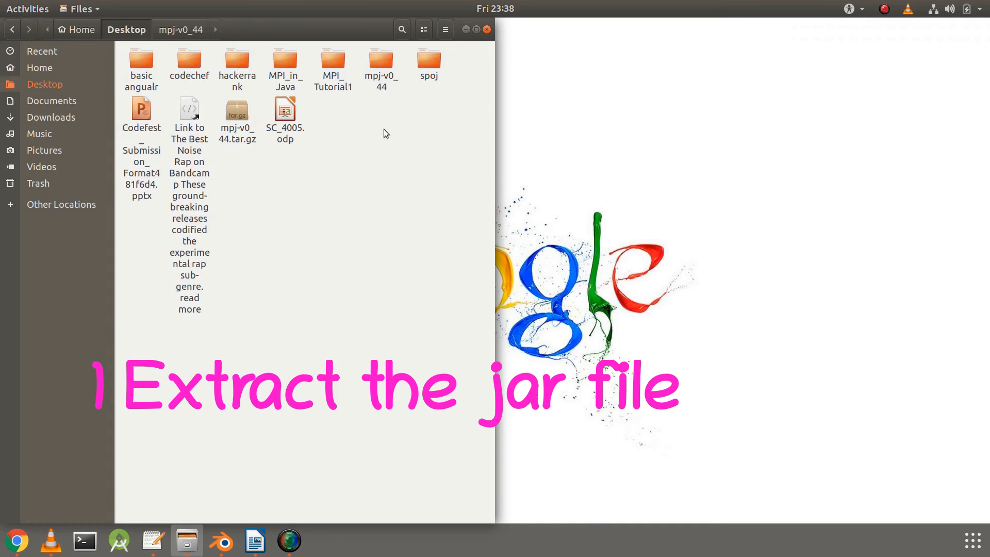
mouse_move(384, 119)
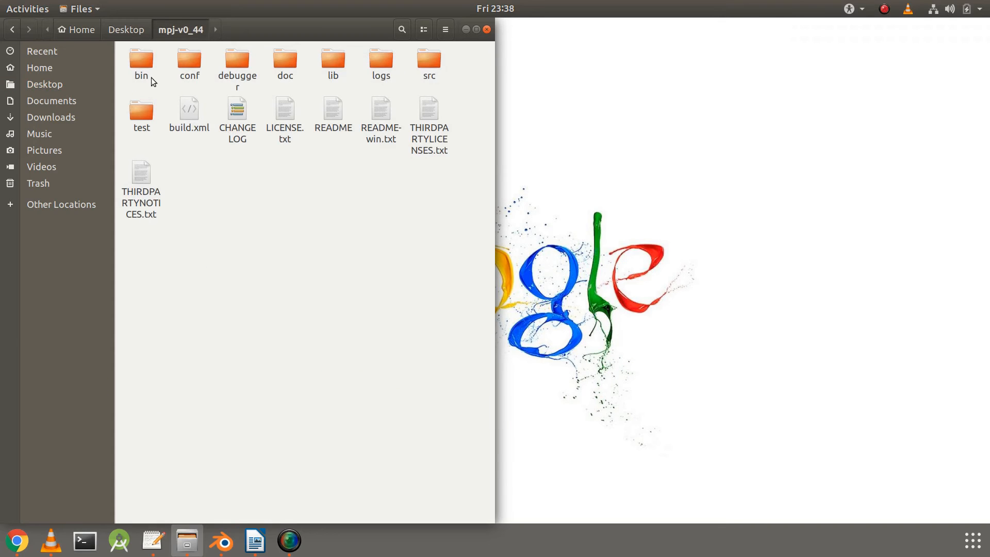
double_click(141, 60)
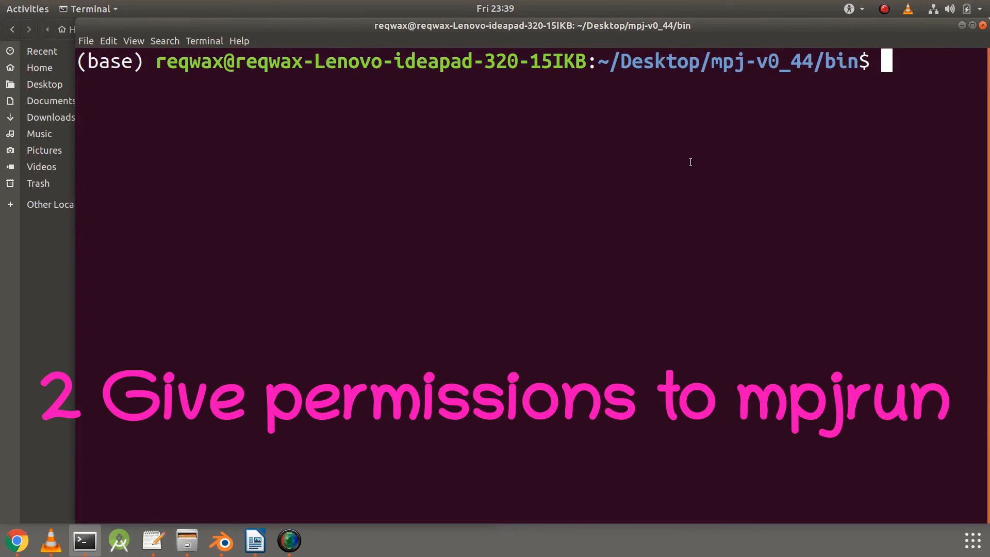
Step: List the bin folder and run chmod 777 mpjrun.sh, then return to the Files window
type("ls")
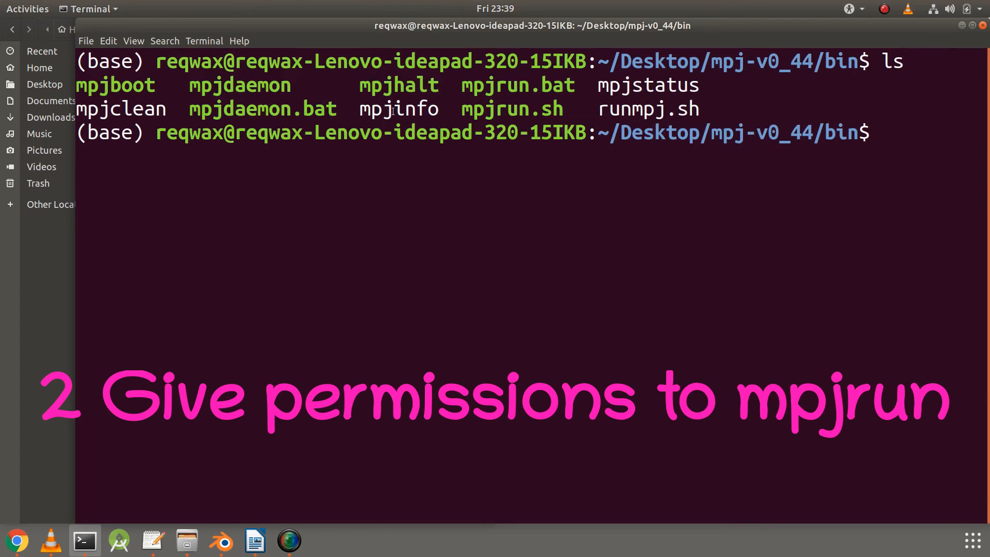
double_click(512, 108)
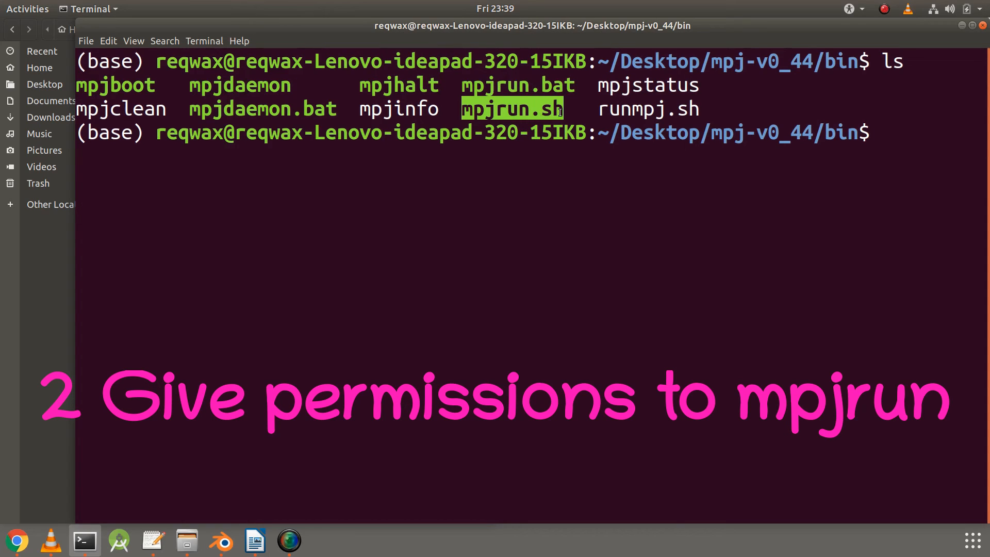
type("ch")
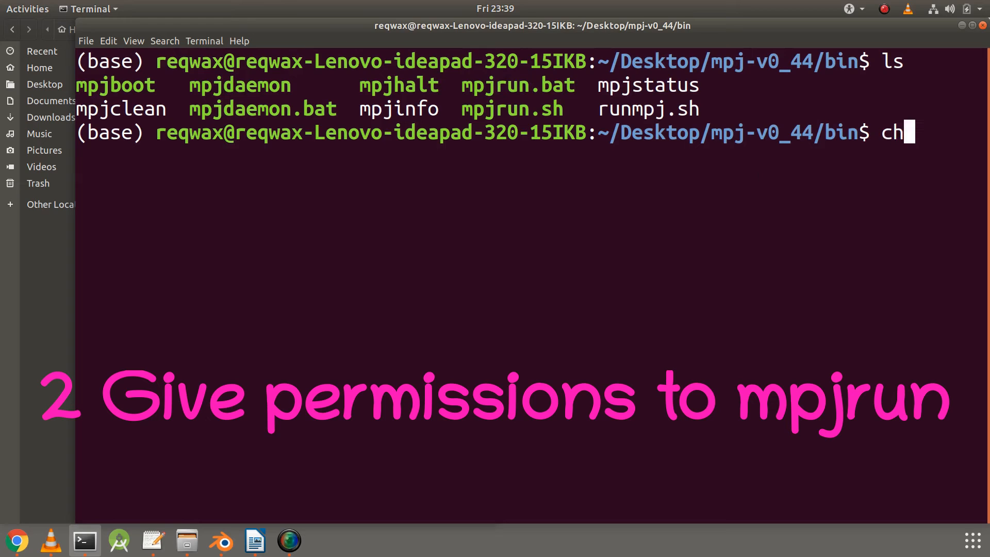
type("mod 777")
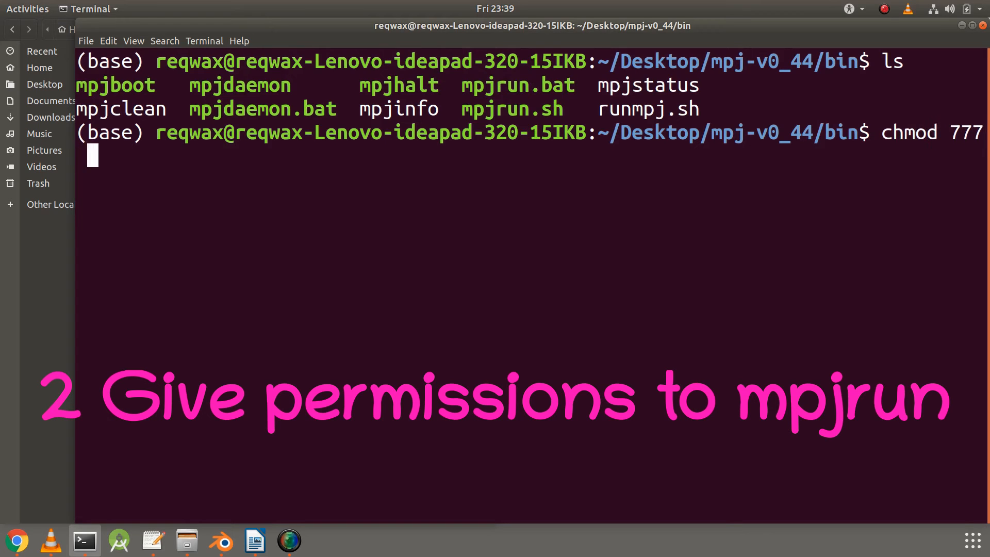
type("mpj")
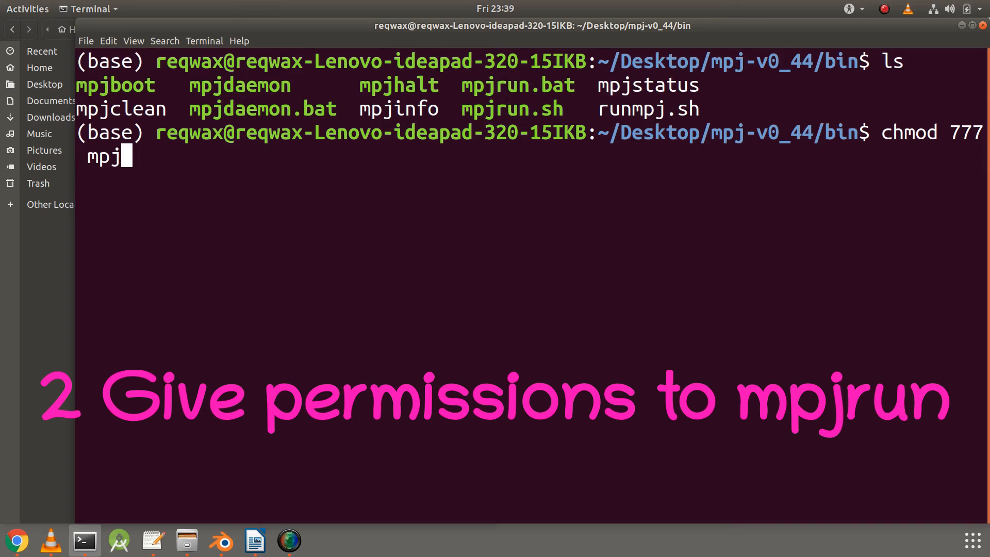
type("run.sh")
type("ls")
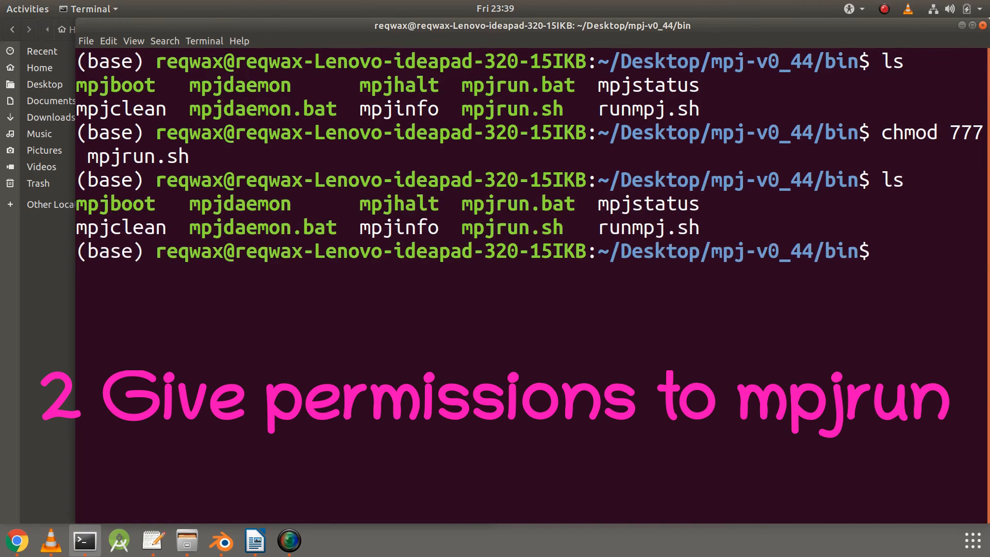
double_click(506, 227)
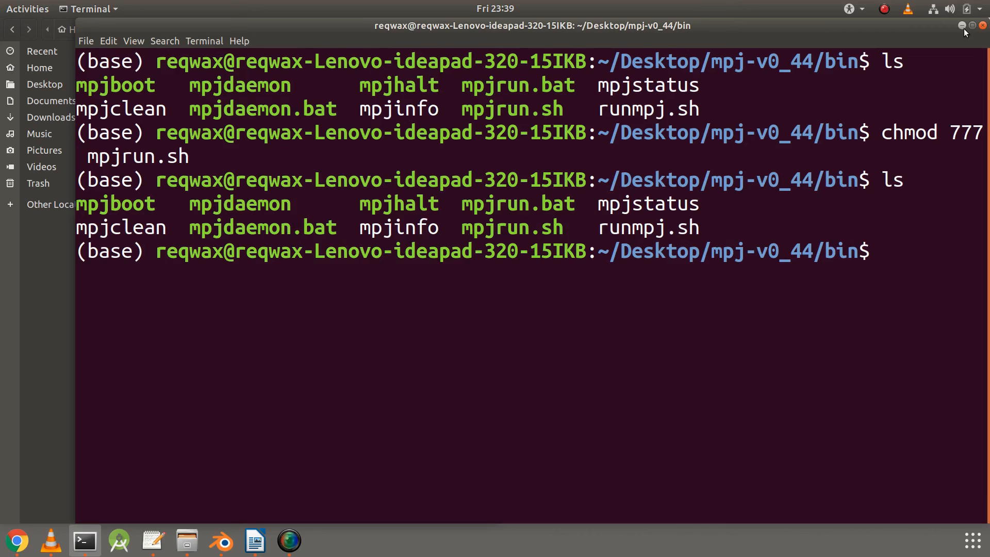
left_click(186, 540)
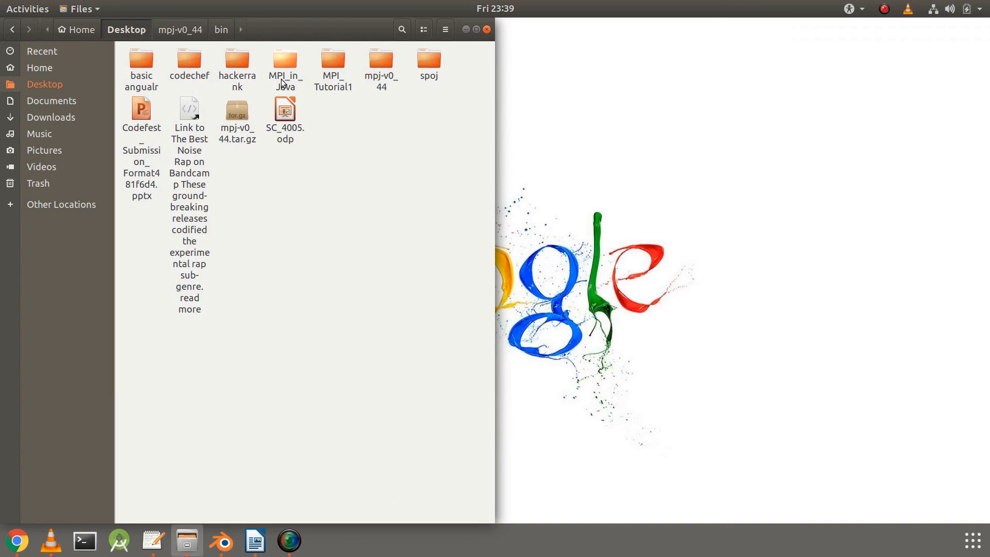
Step: From a terminal in MPI_in_Java, export MPJ_HOME as the Desktop mpj-v0_44 folder and echo $MPJ_HOME
double_click(285, 60)
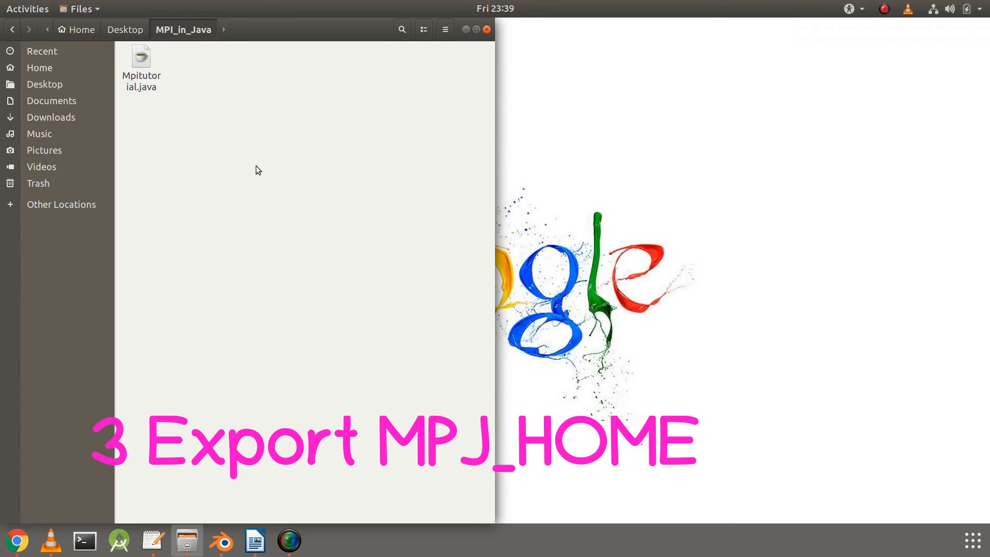
right_click(257, 170)
type("export MPJ_H")
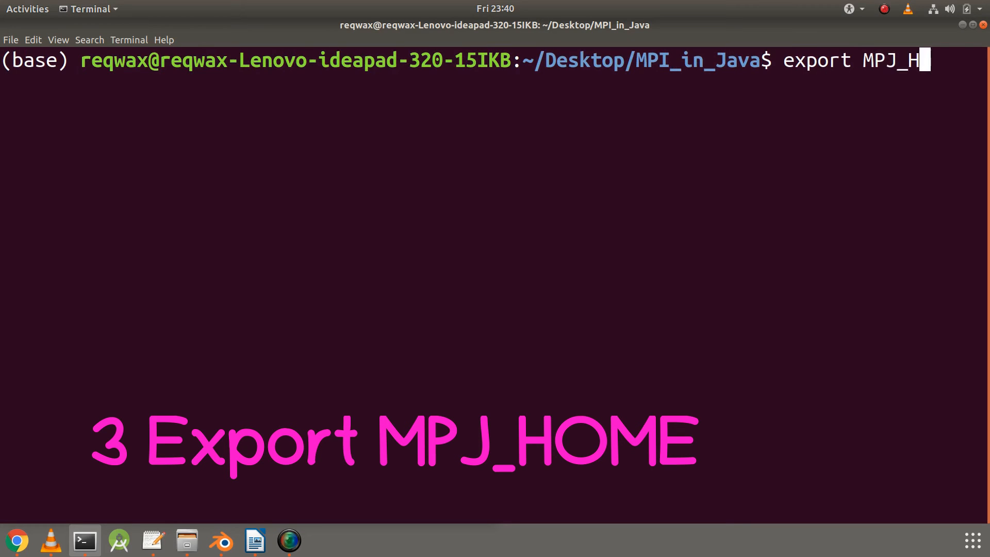
type("OME=")
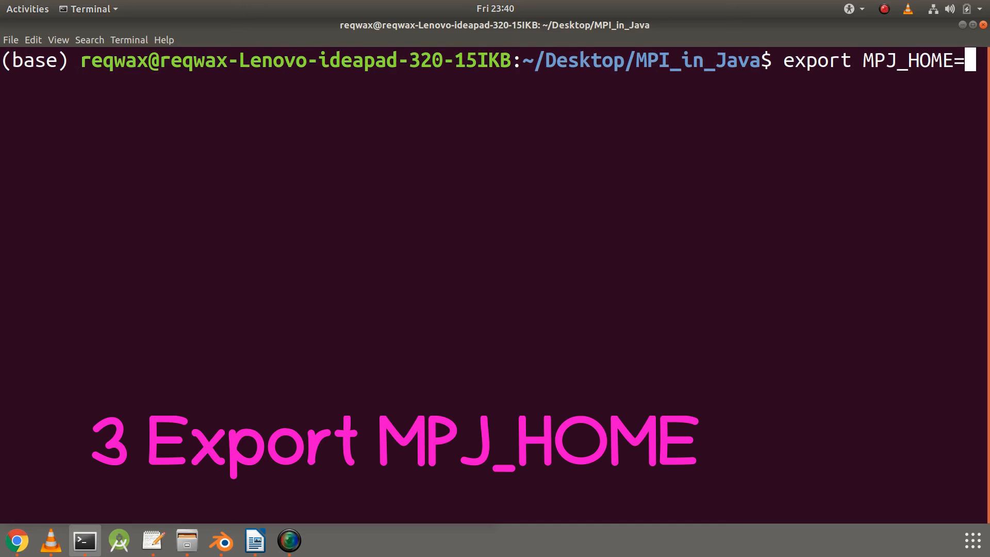
left_click(187, 539)
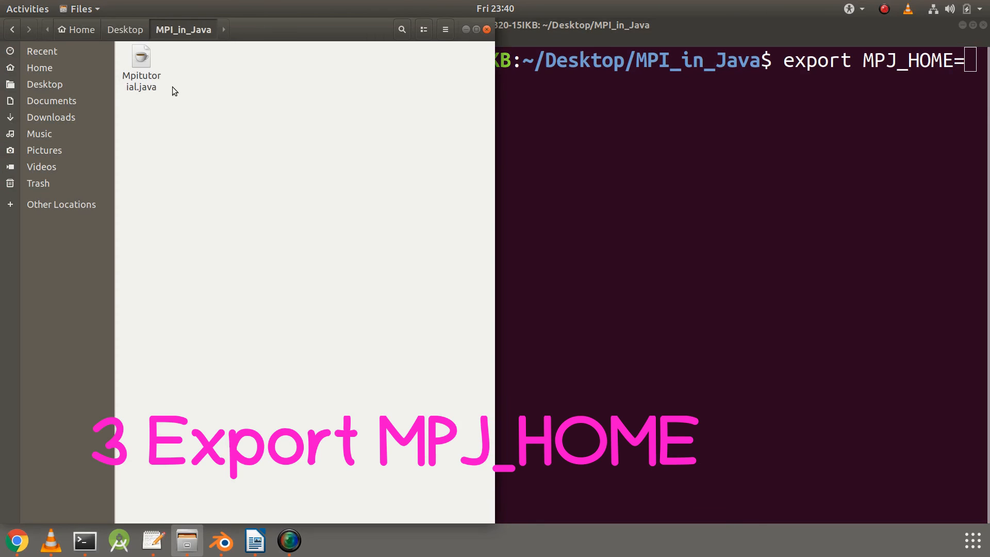
right_click(381, 63)
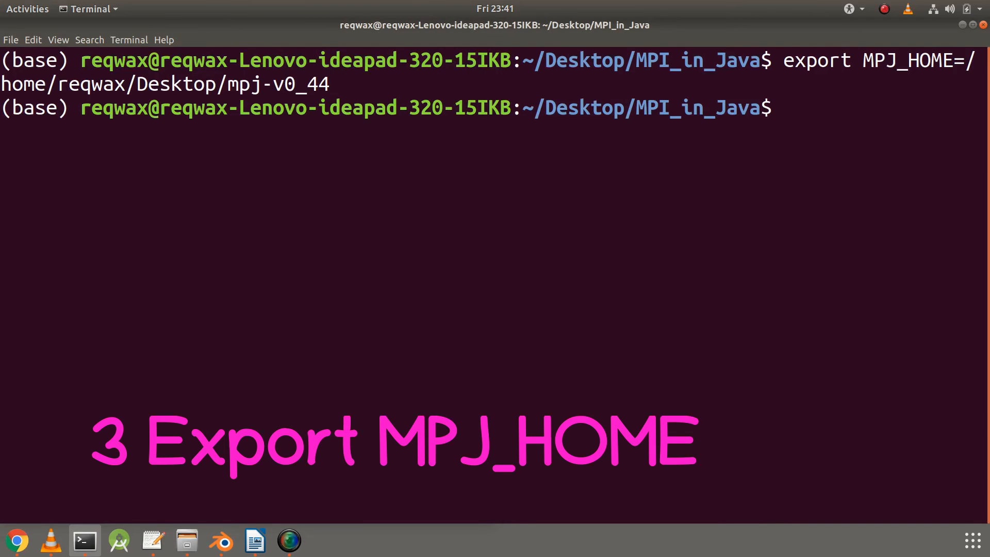
type("echo $MPJ_HOME")
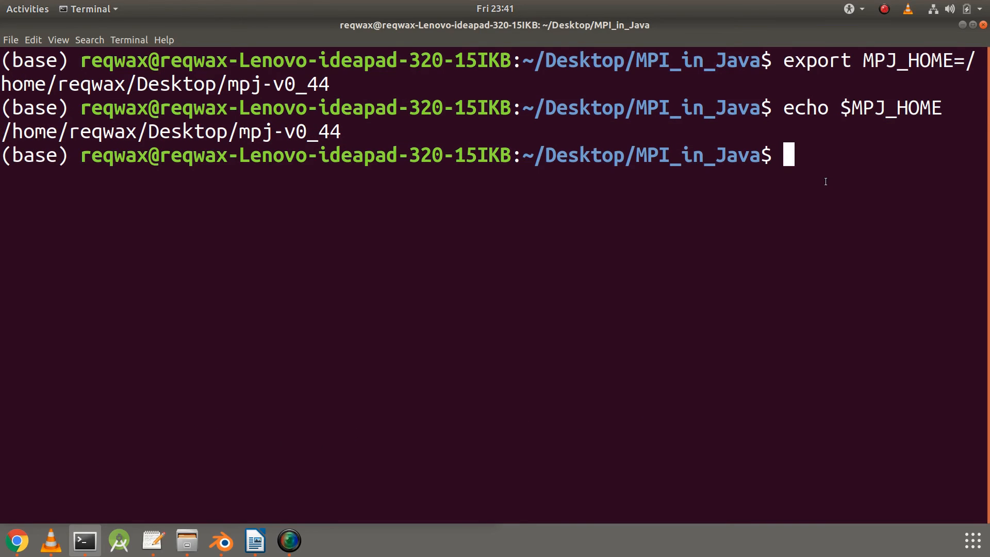
Step: Compile with javac -cp $MPJ_HOME/lib/mpj.jar Mpitutorial.java to produce Mpitutorial.class
type("javac -cp $")
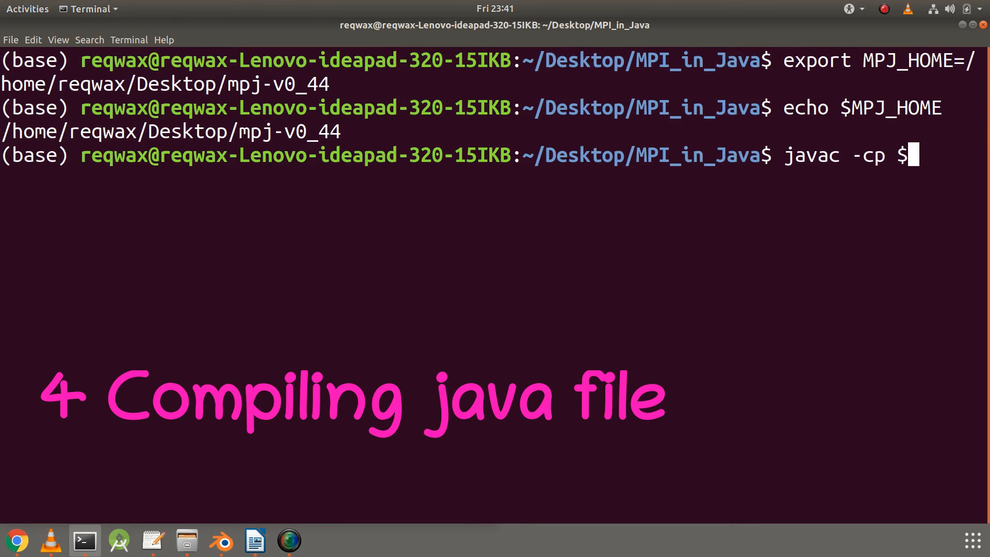
type("MPJ_HOME")
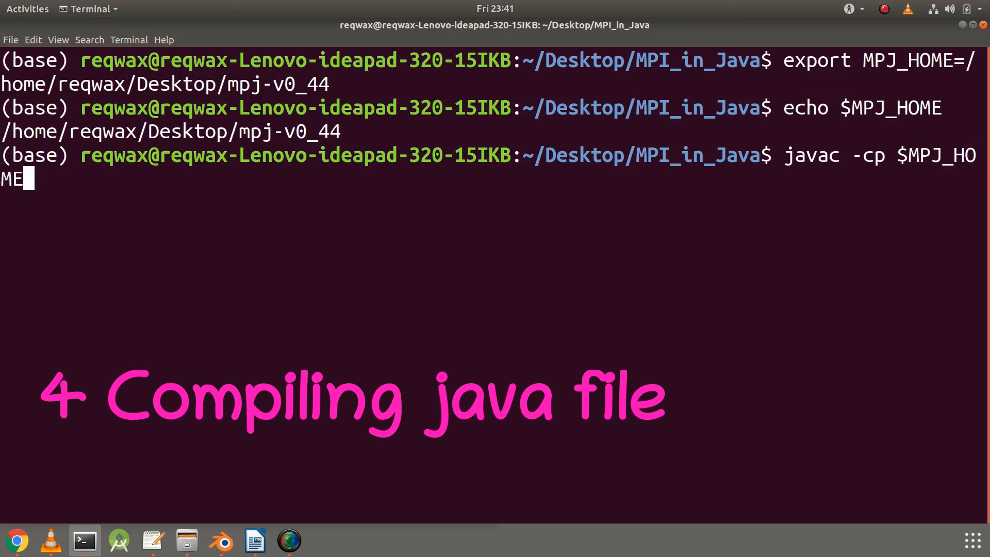
type("/lib.")
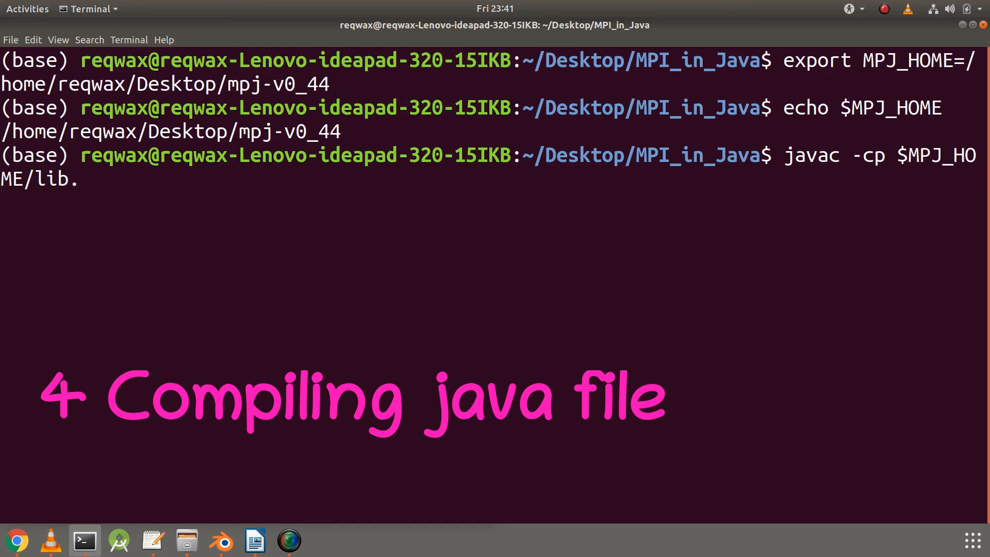
type("/mpj")
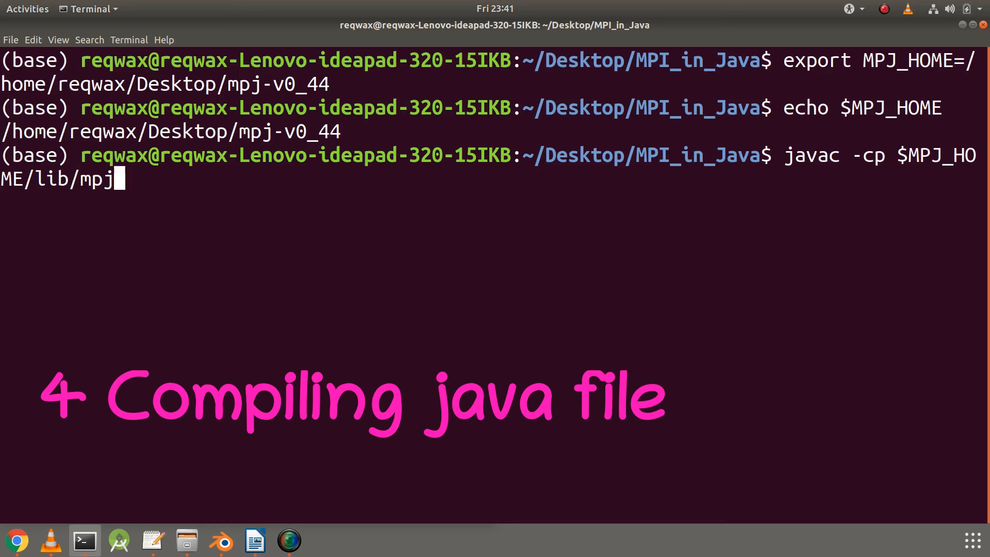
type(".jar")
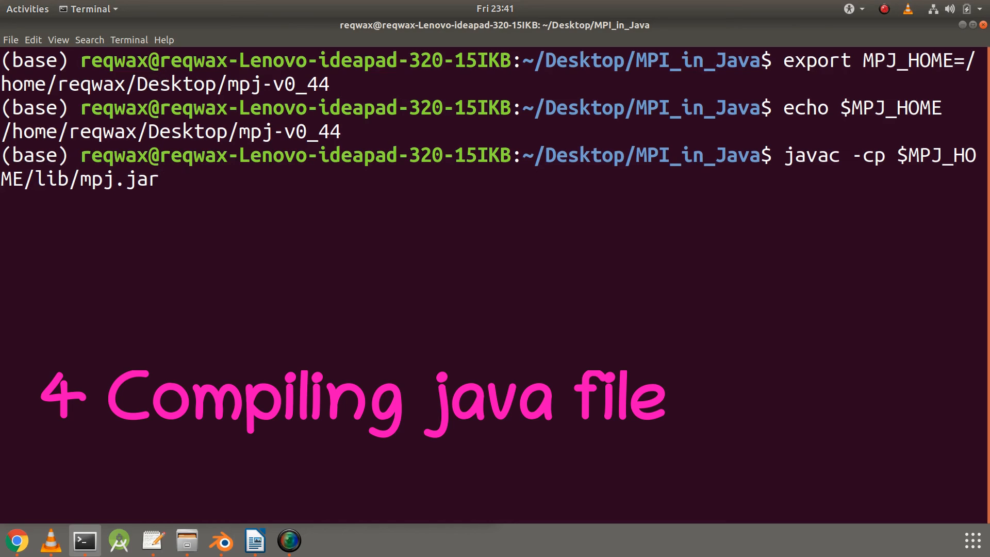
type("M")
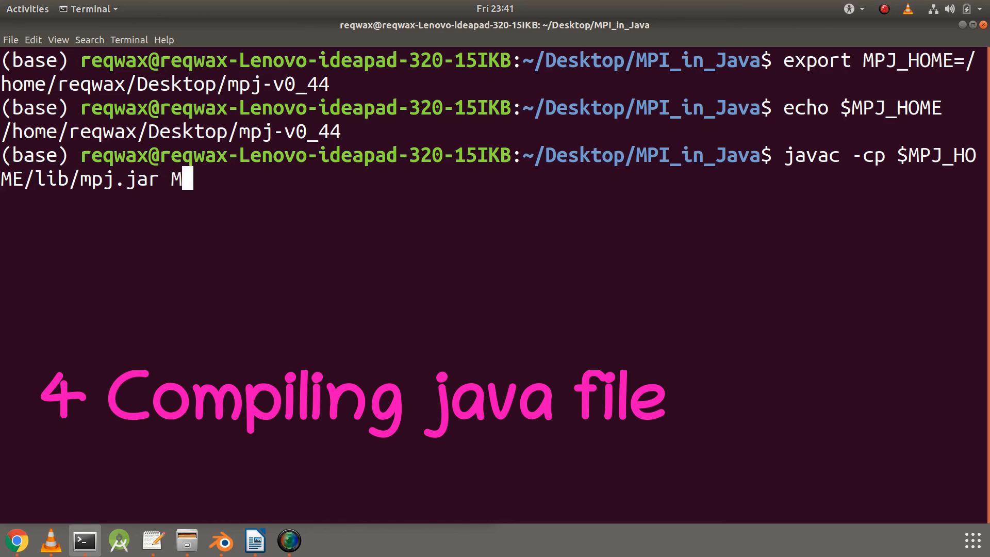
type("pitutorial.")
type("ls")
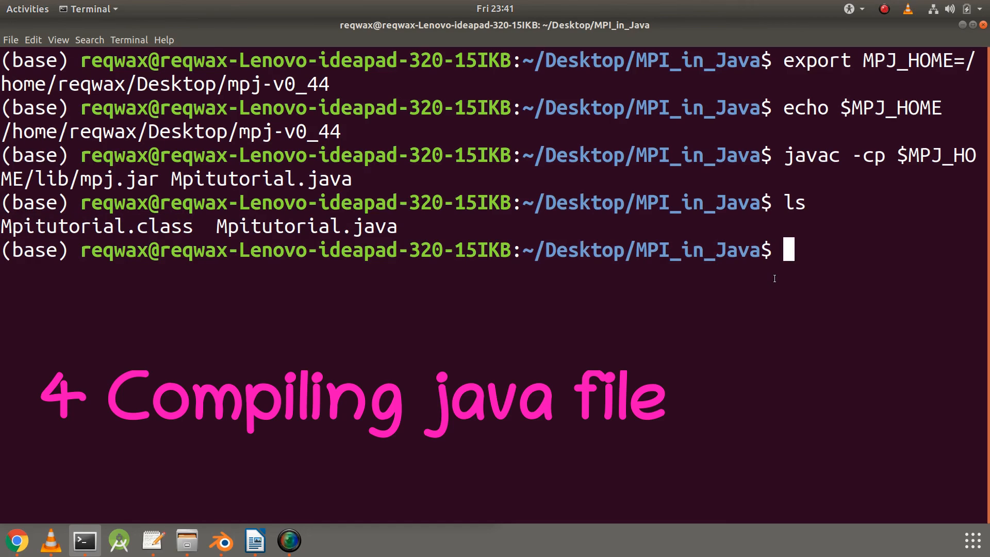
type("java M")
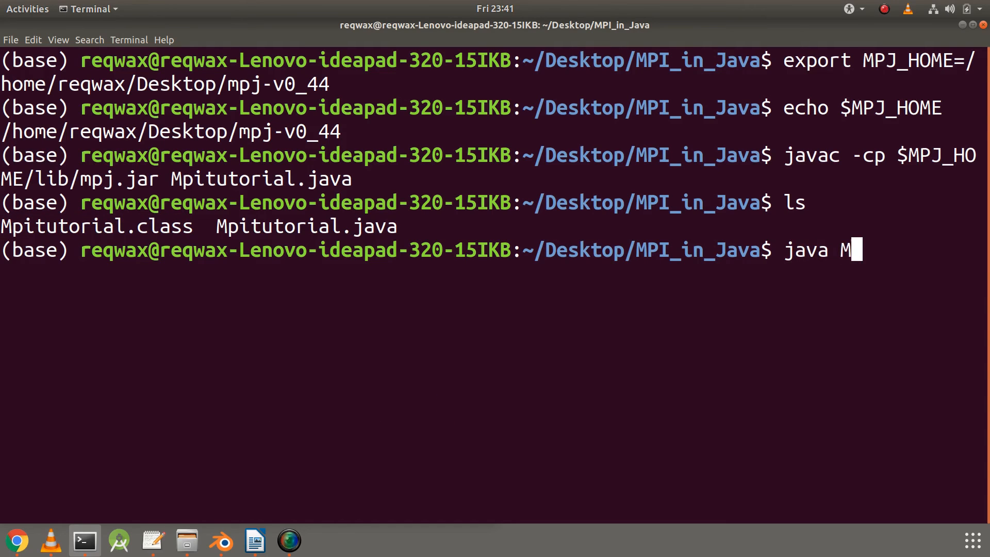
type("pitutorial")
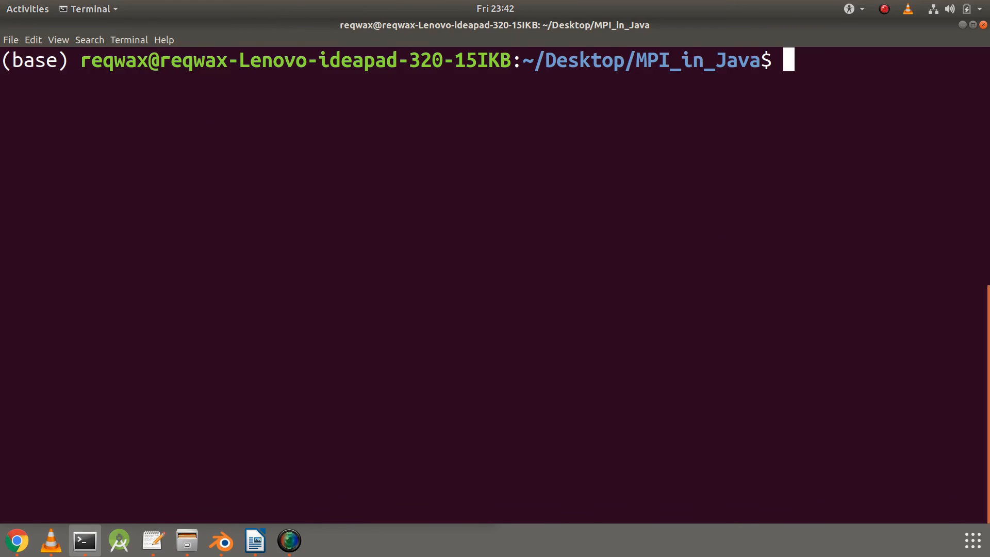
Step: Run $MPJ_HOME/bin/mpjrun.sh -np 4 Mpitutorial to launch the program on 4 processes
type("$MPJ_")
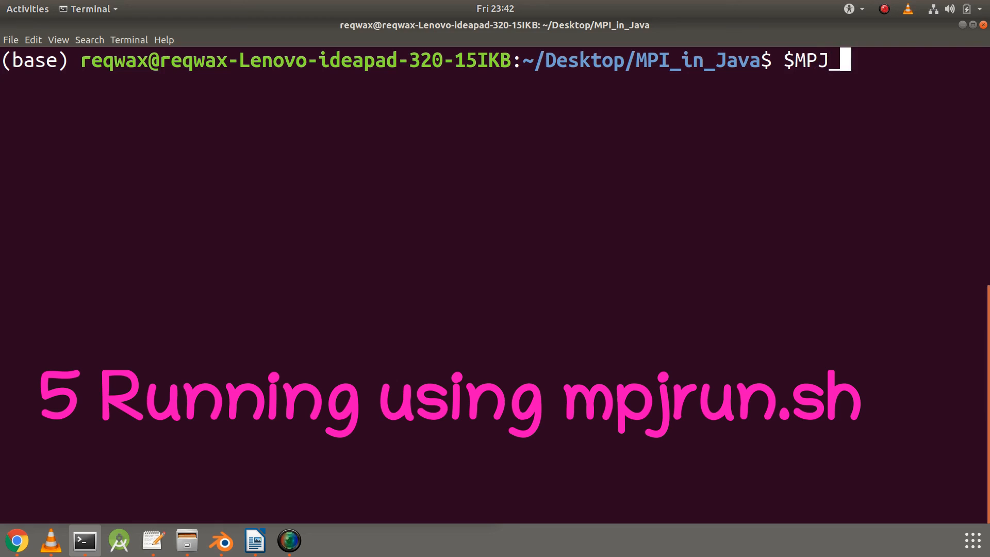
type("HOME")
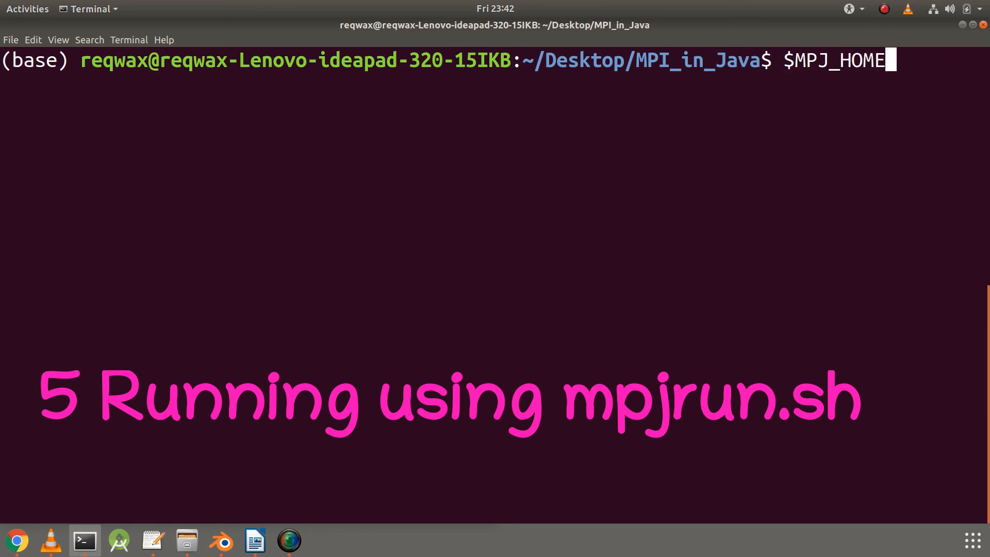
type("/bin/m")
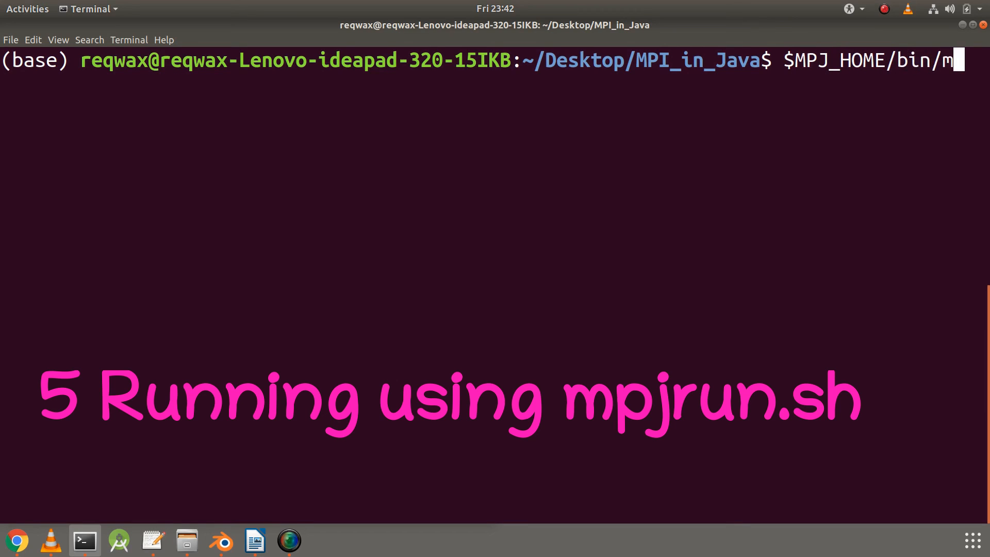
type("pjruns")
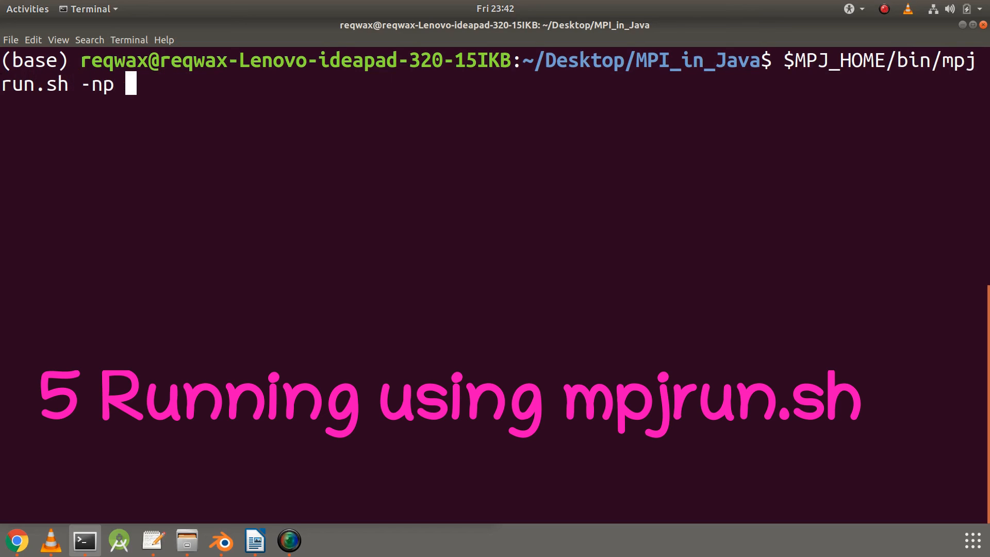
type("4")
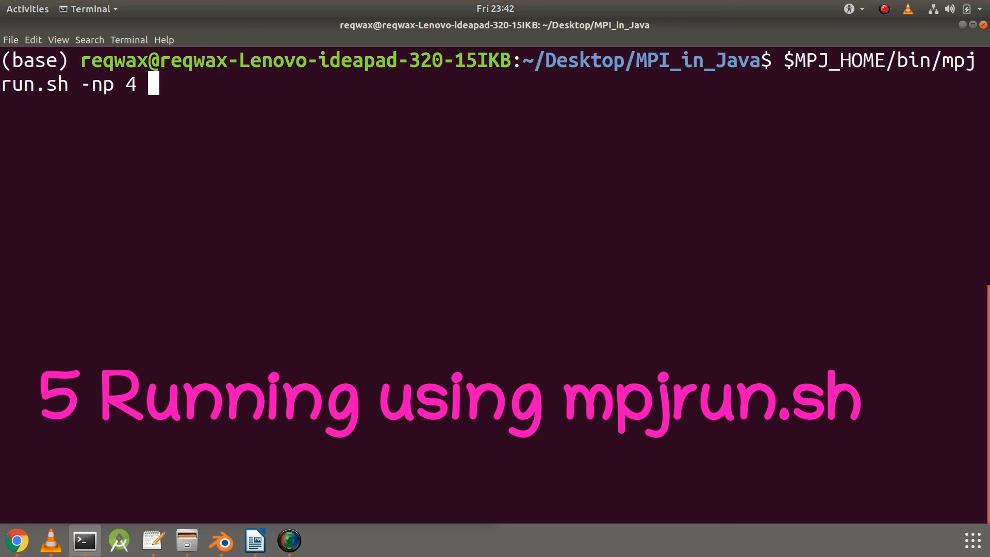
type("Mpitutorial")
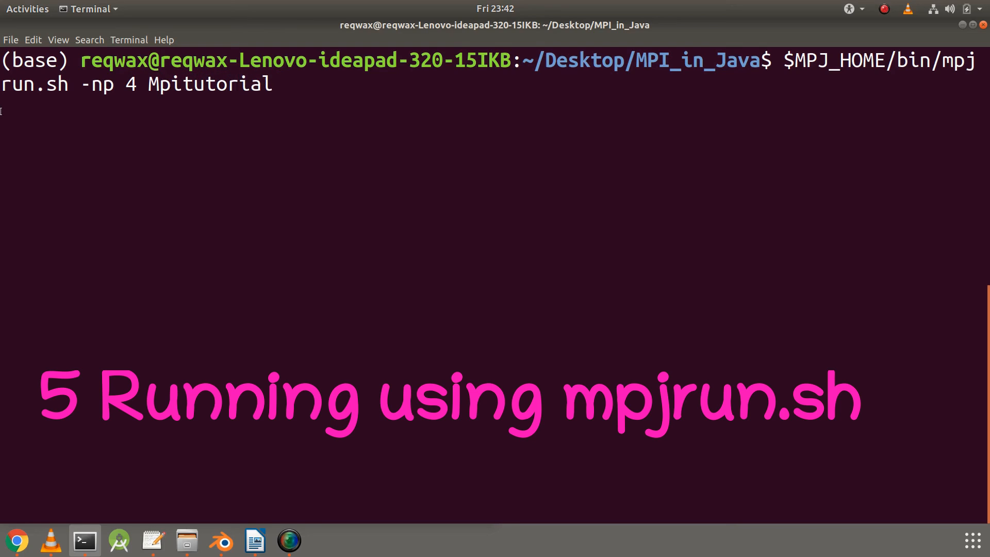